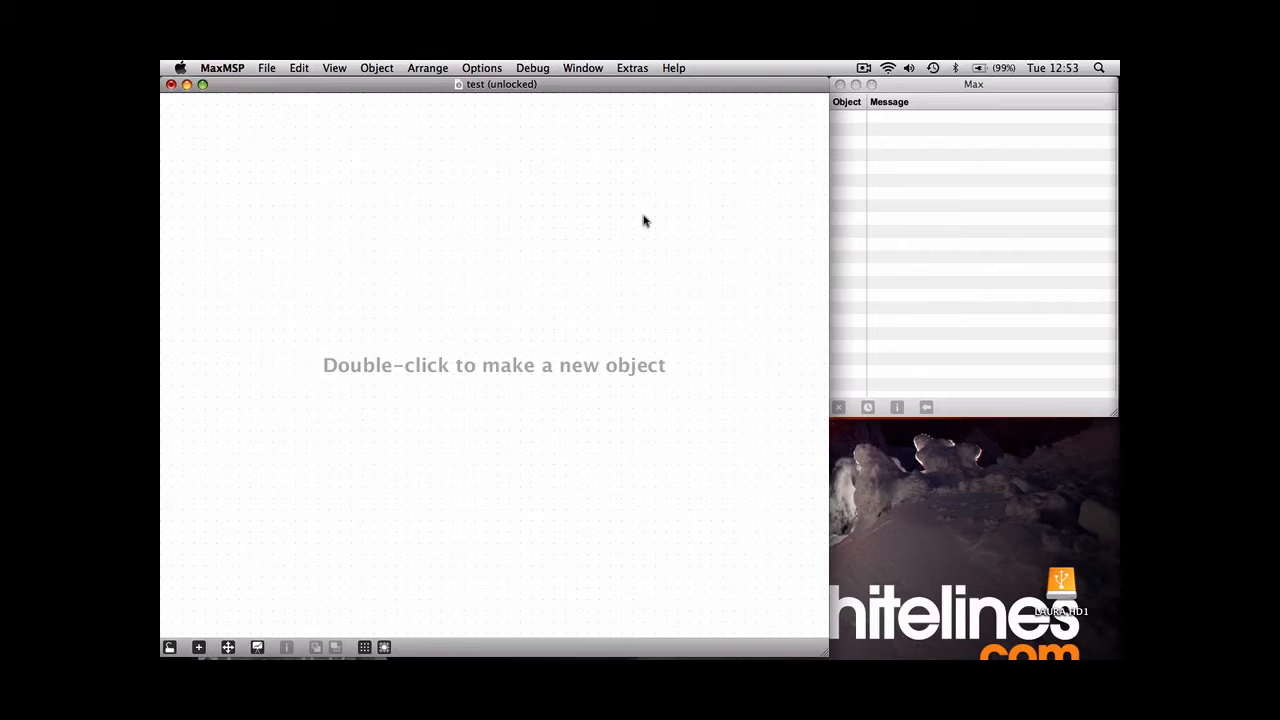
pyautogui.moveTo(300, 255)
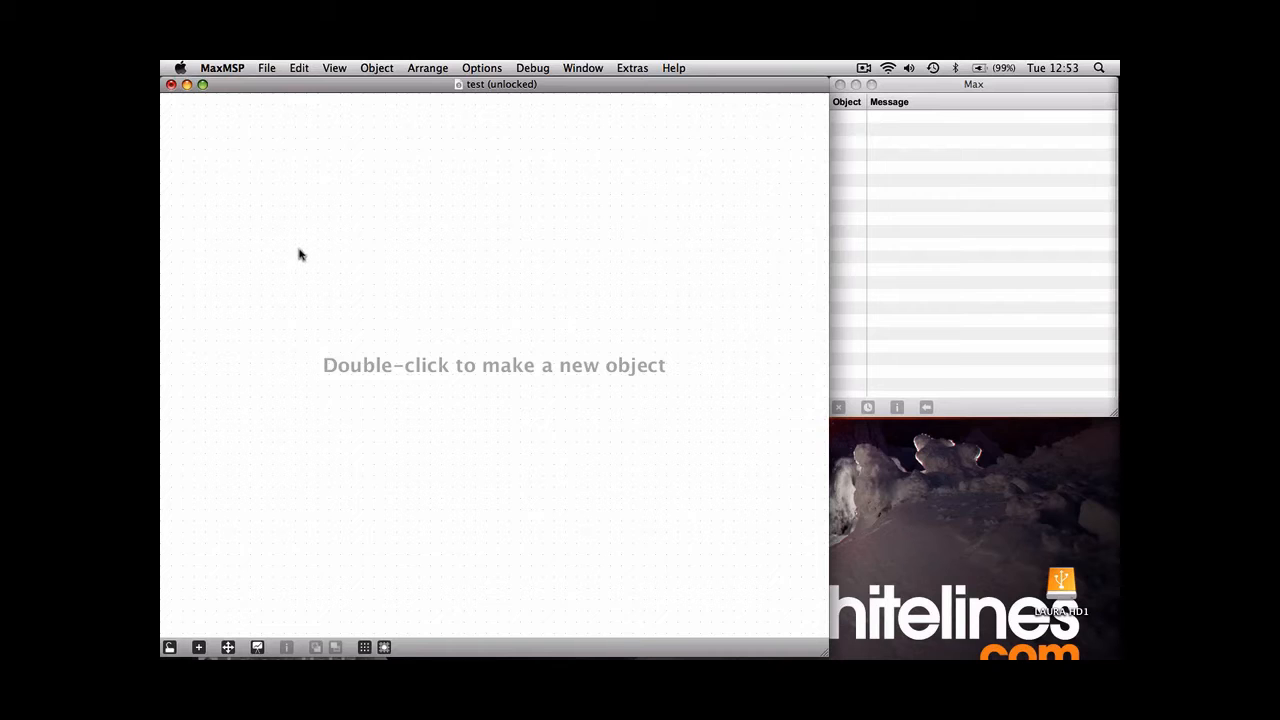
# Step: Add two number boxes from the object palette and align them side by side
pyautogui.doubleClick(303, 254)
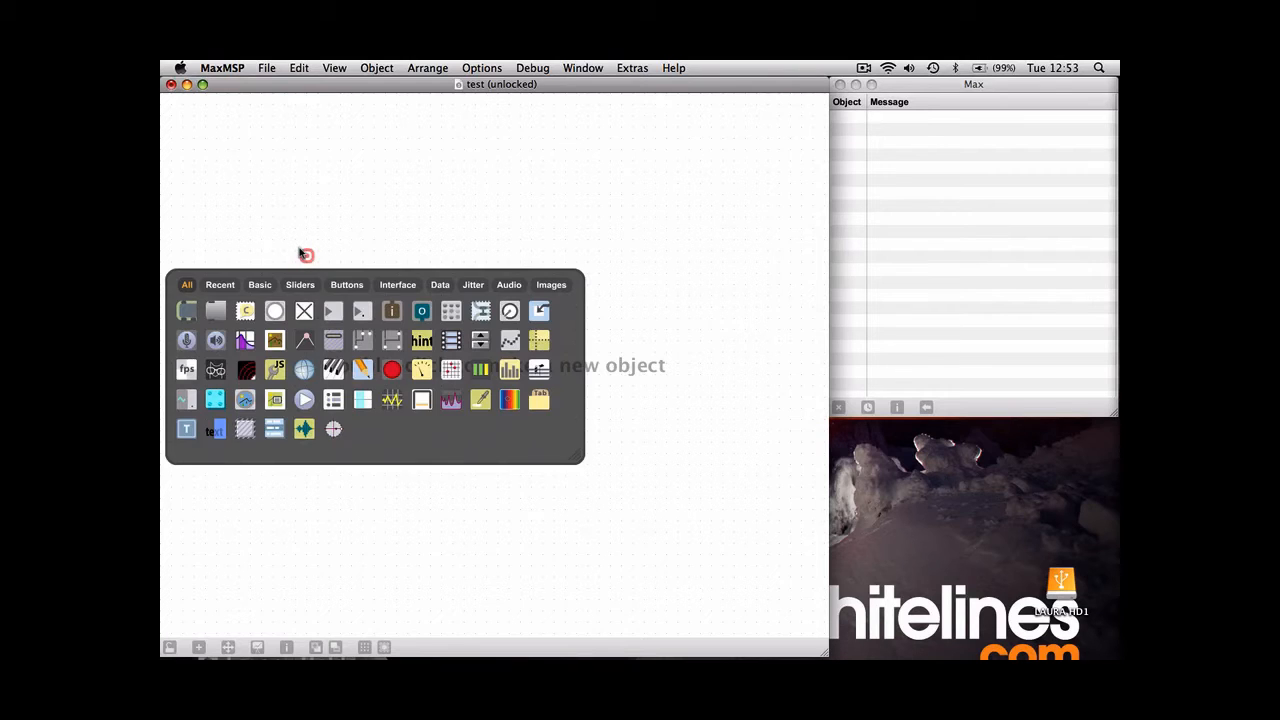
pyautogui.moveTo(362, 311)
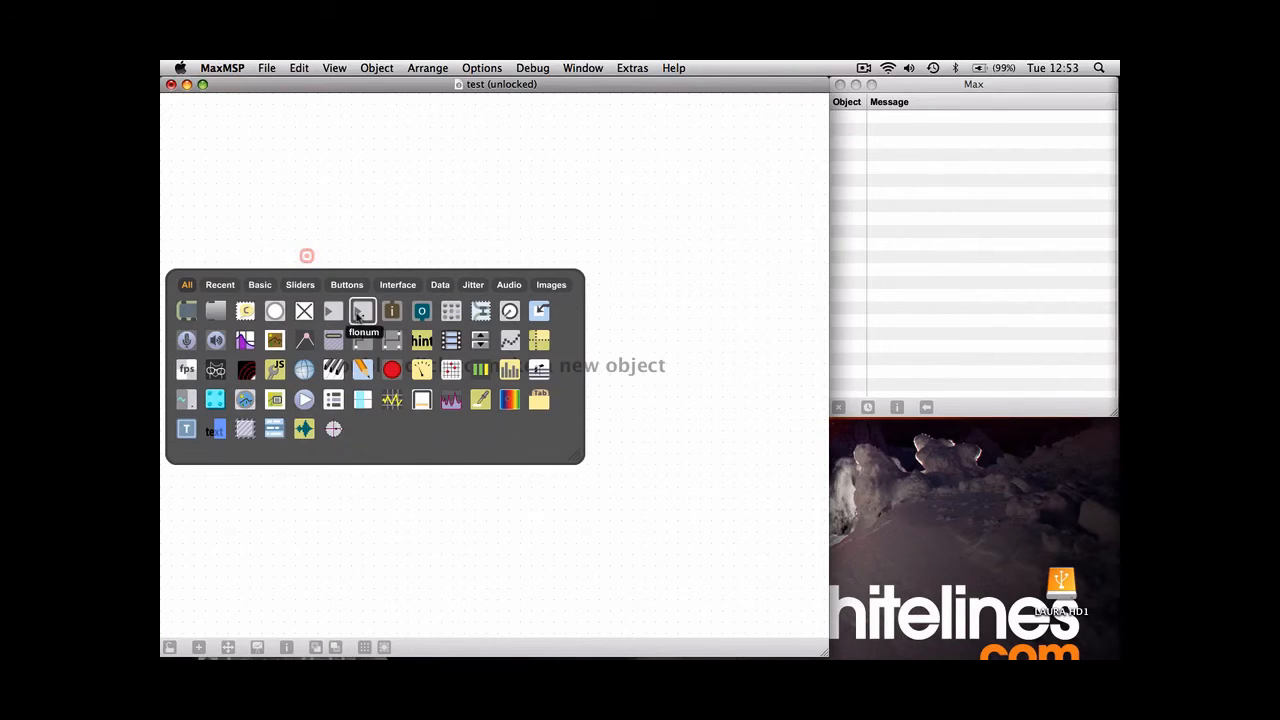
pyautogui.moveTo(333, 311)
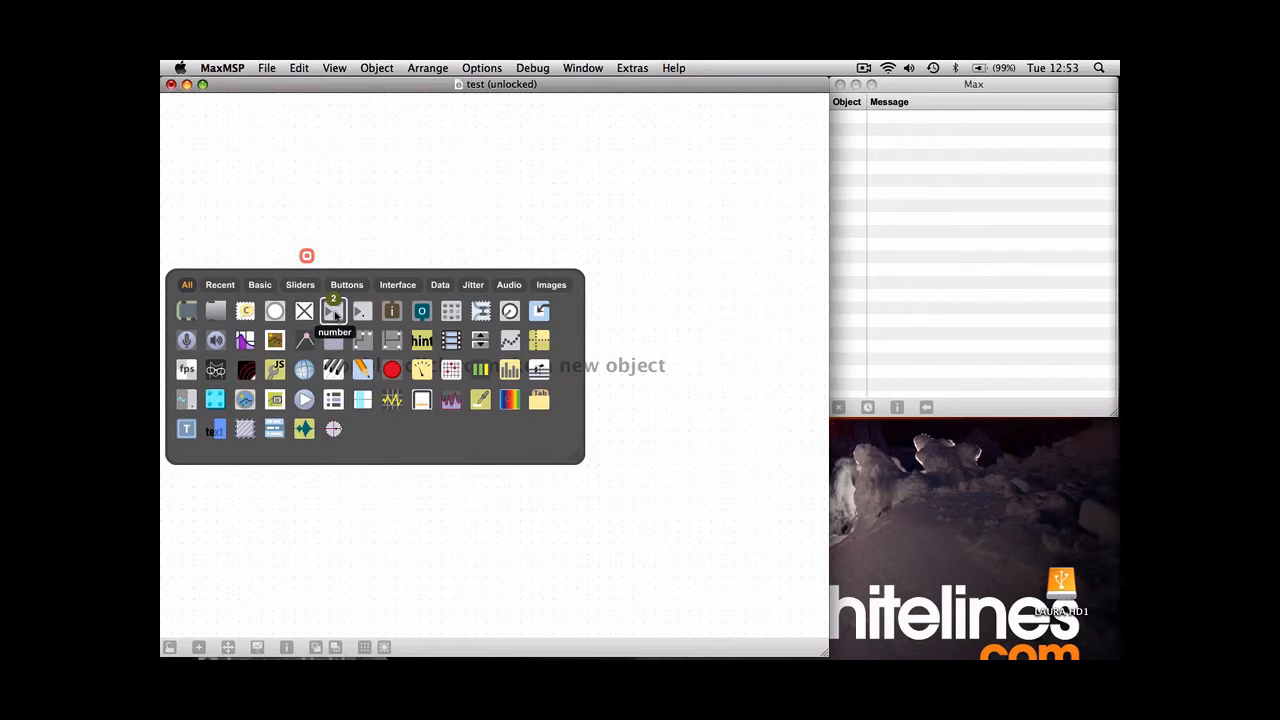
pyautogui.click(333, 310)
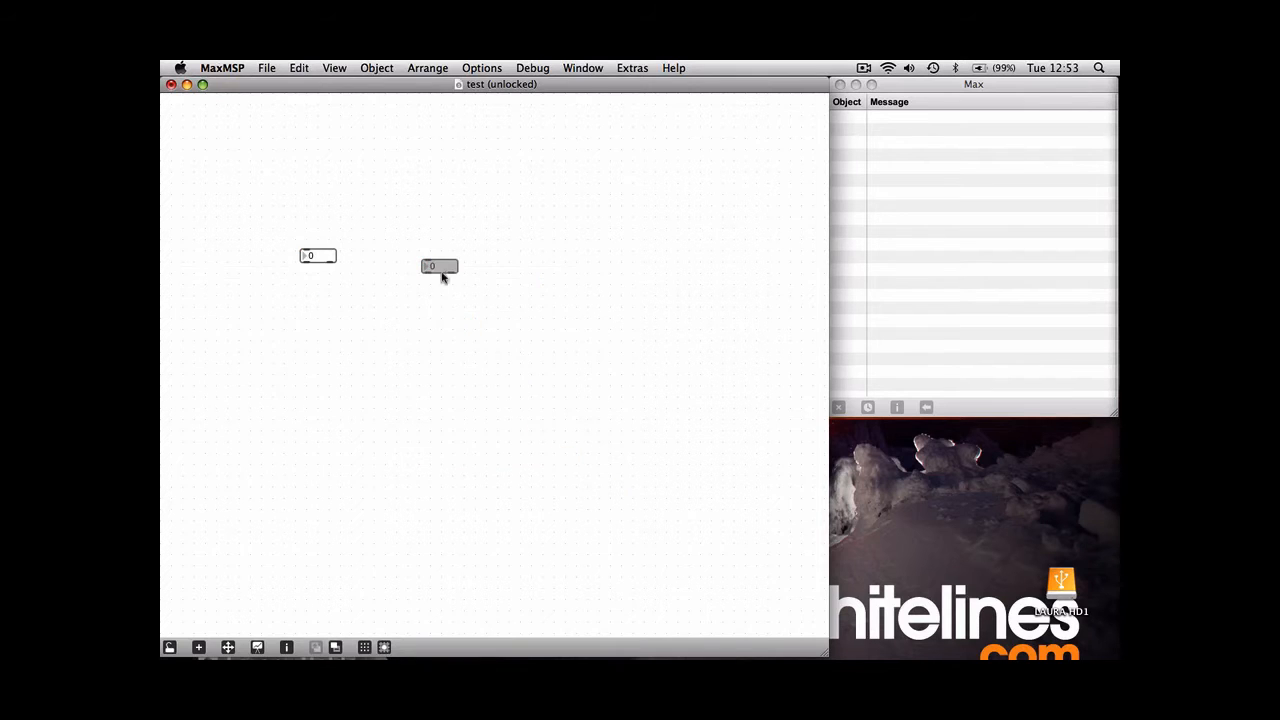
pyautogui.moveTo(438, 267); pyautogui.dragTo(405, 254)
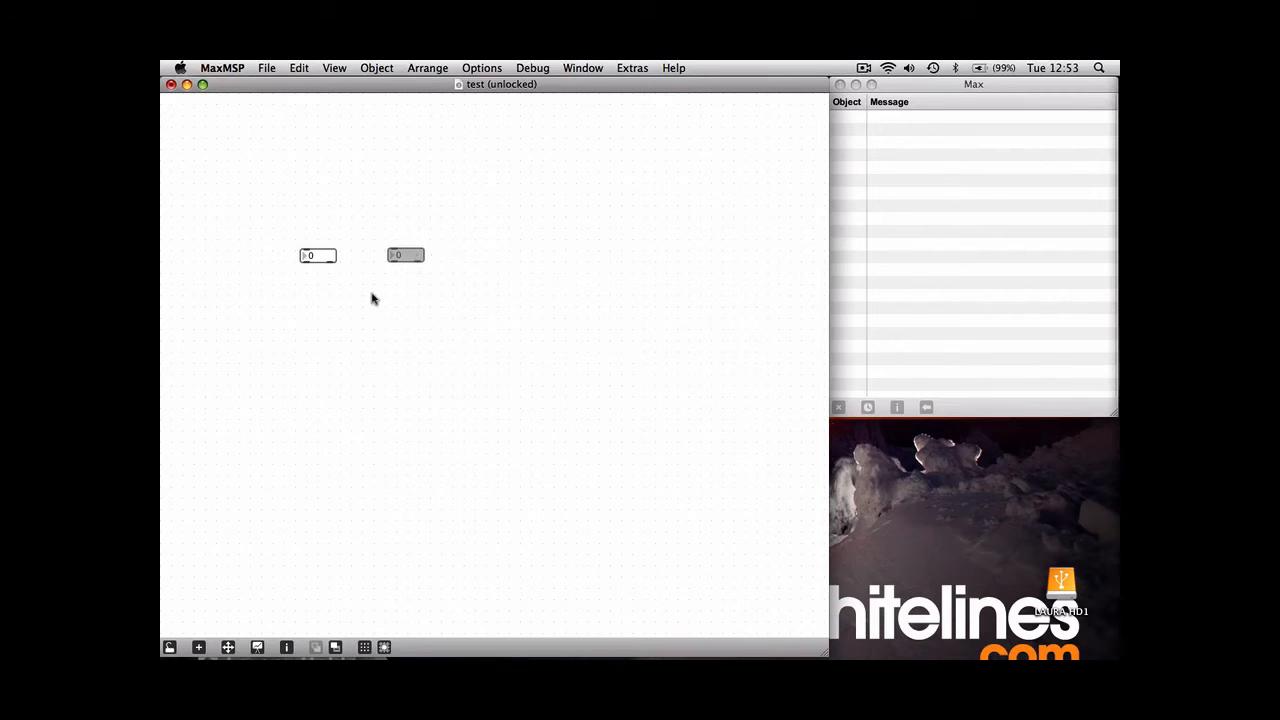
# Step: Create a '+' object box below the two number boxes
pyautogui.click(198, 647)
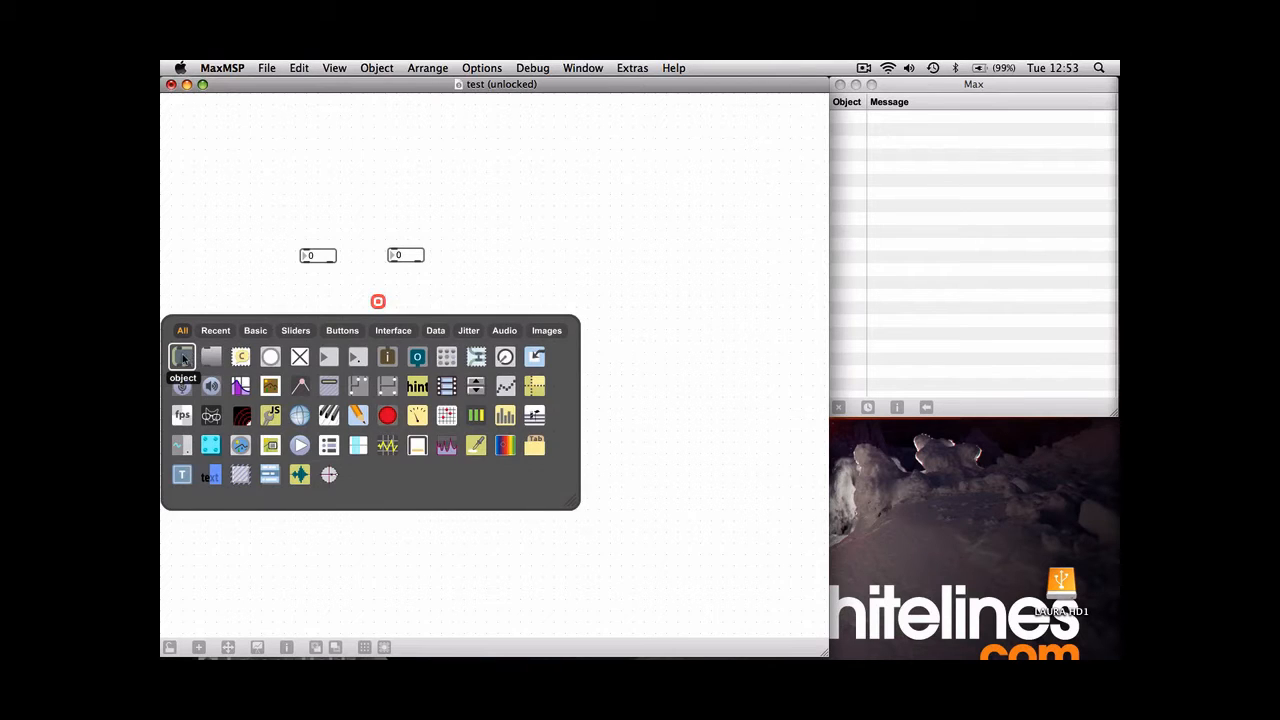
pyautogui.click(182, 356)
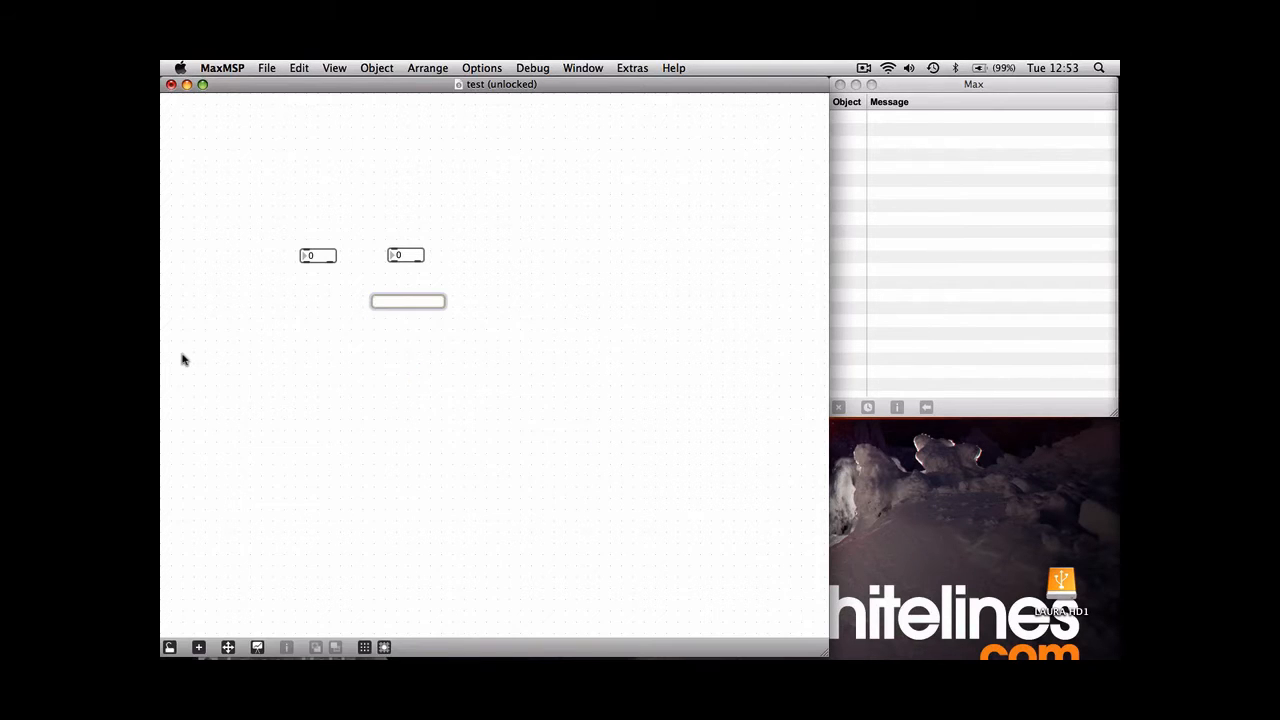
pyautogui.click(408, 301)
pyautogui.write('+')
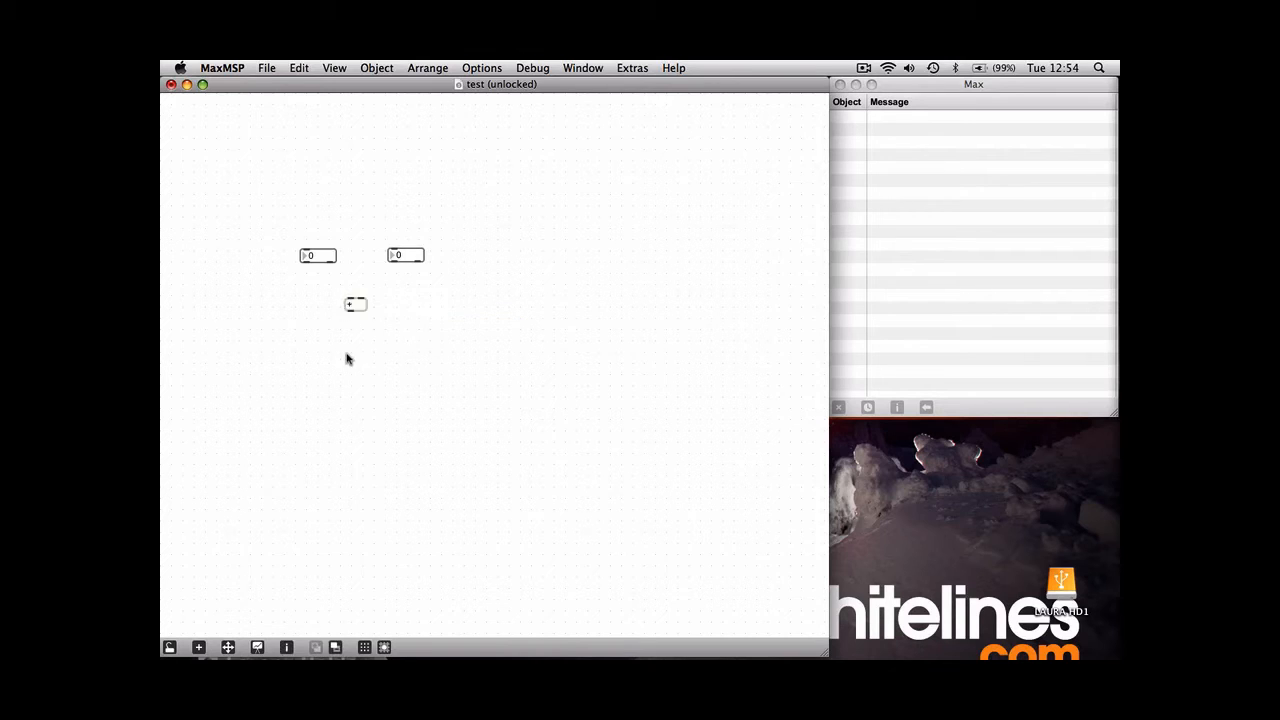
pyautogui.click(365, 361)
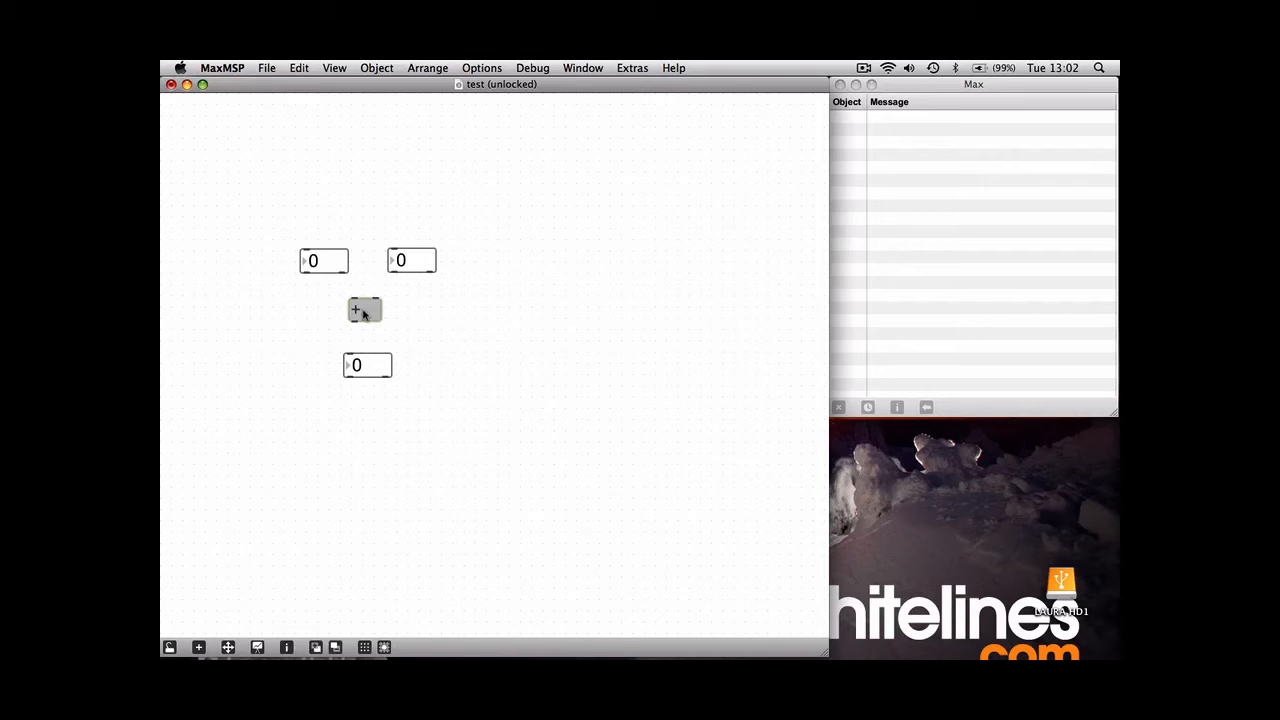
pyautogui.moveTo(475, 318)
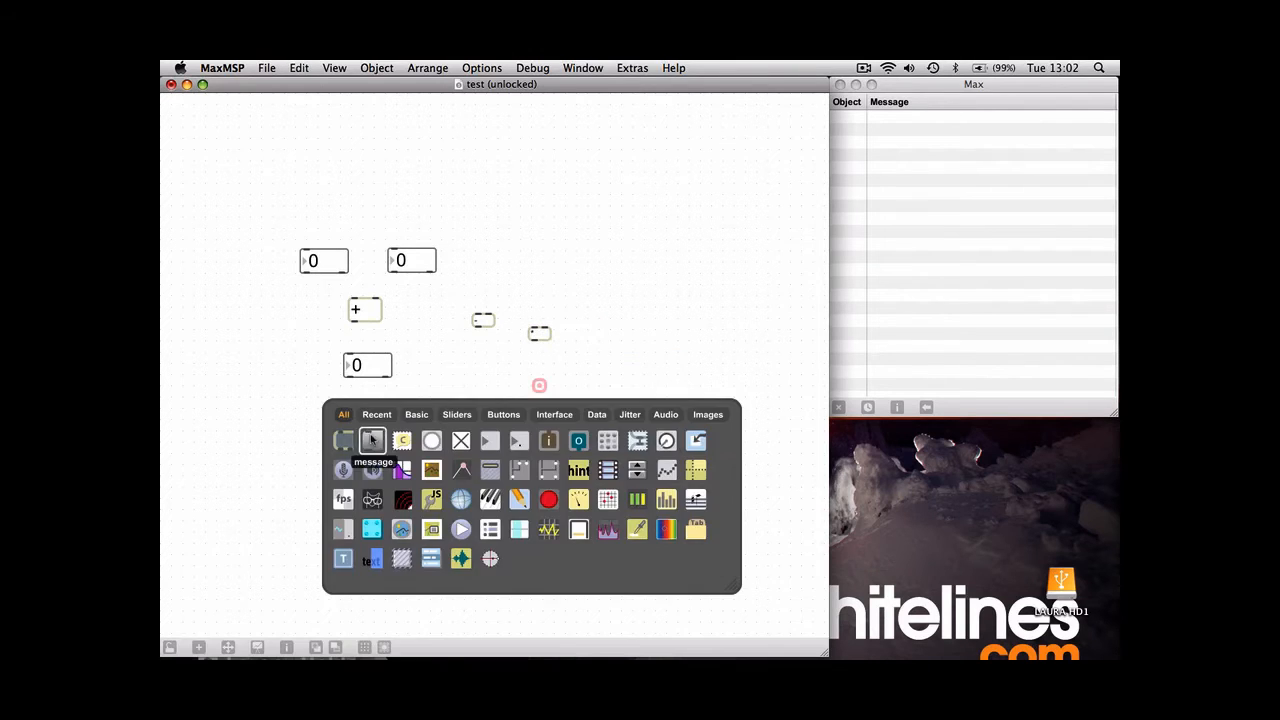
# Step: Insert small boxes from the palette and arrange them into a row
pyautogui.click(540, 385)
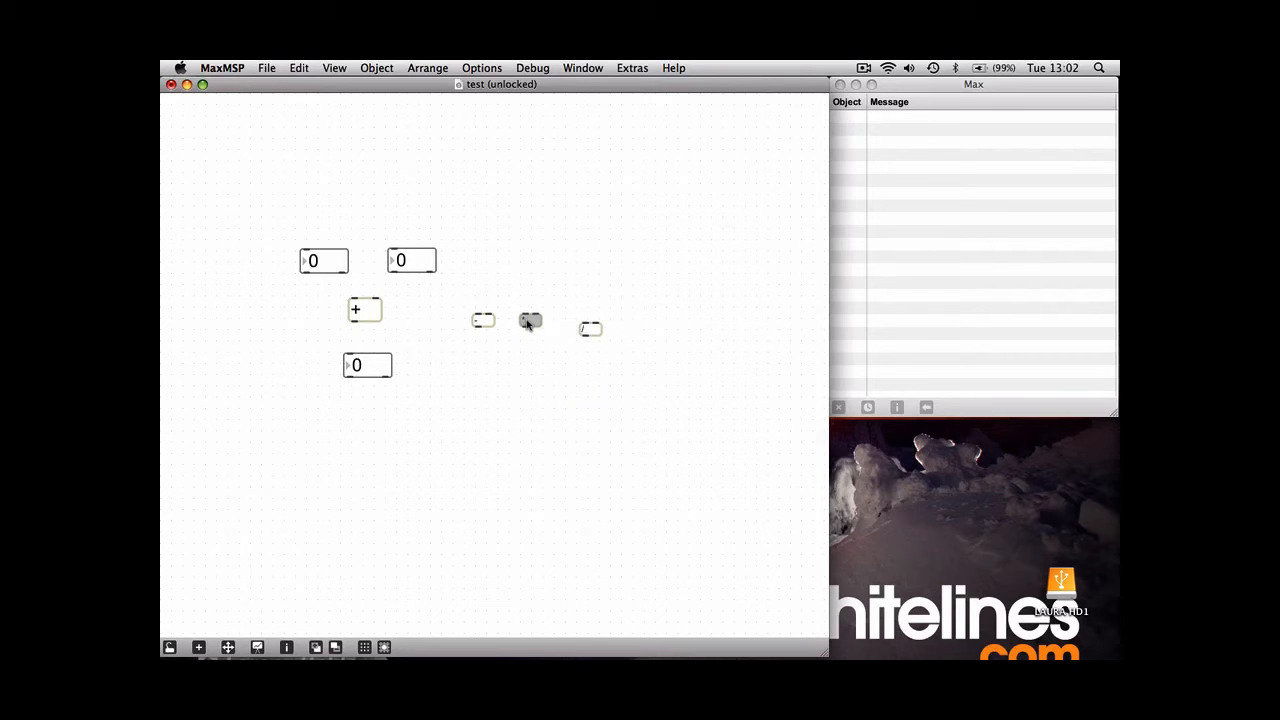
pyautogui.moveTo(530, 320); pyautogui.dragTo(570, 321)
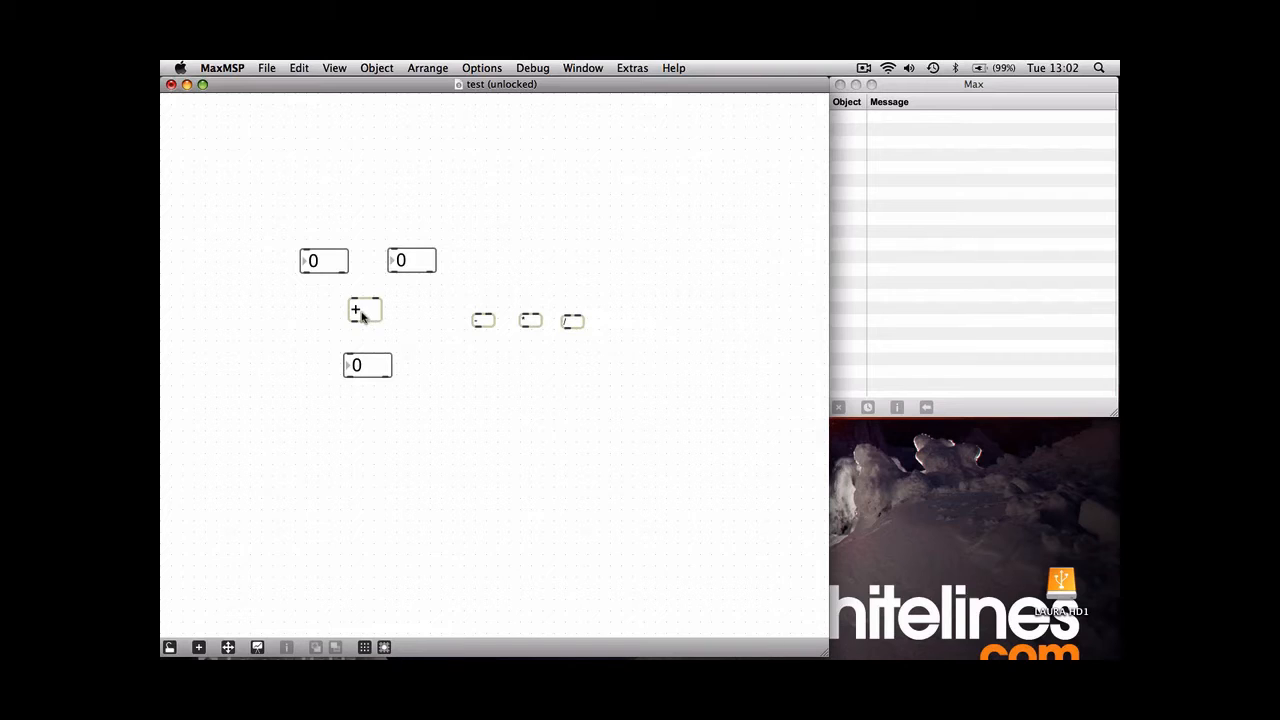
pyautogui.click(483, 320)
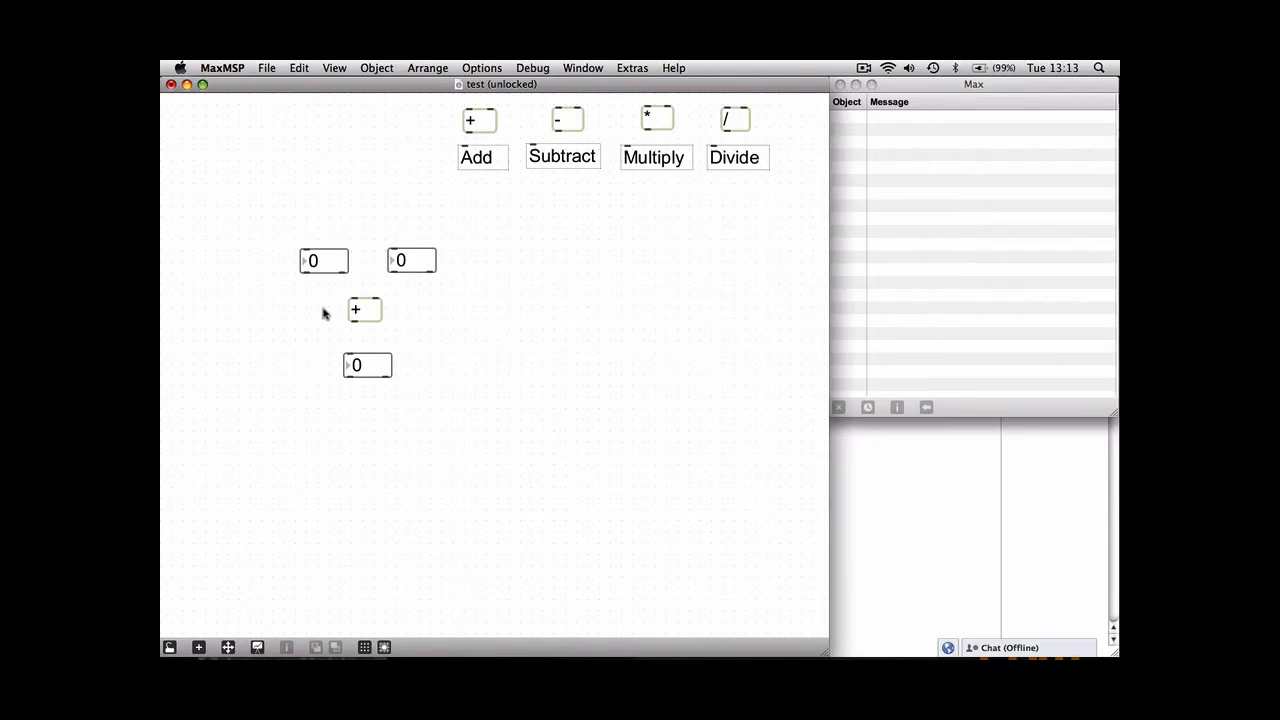
pyautogui.click(364, 309)
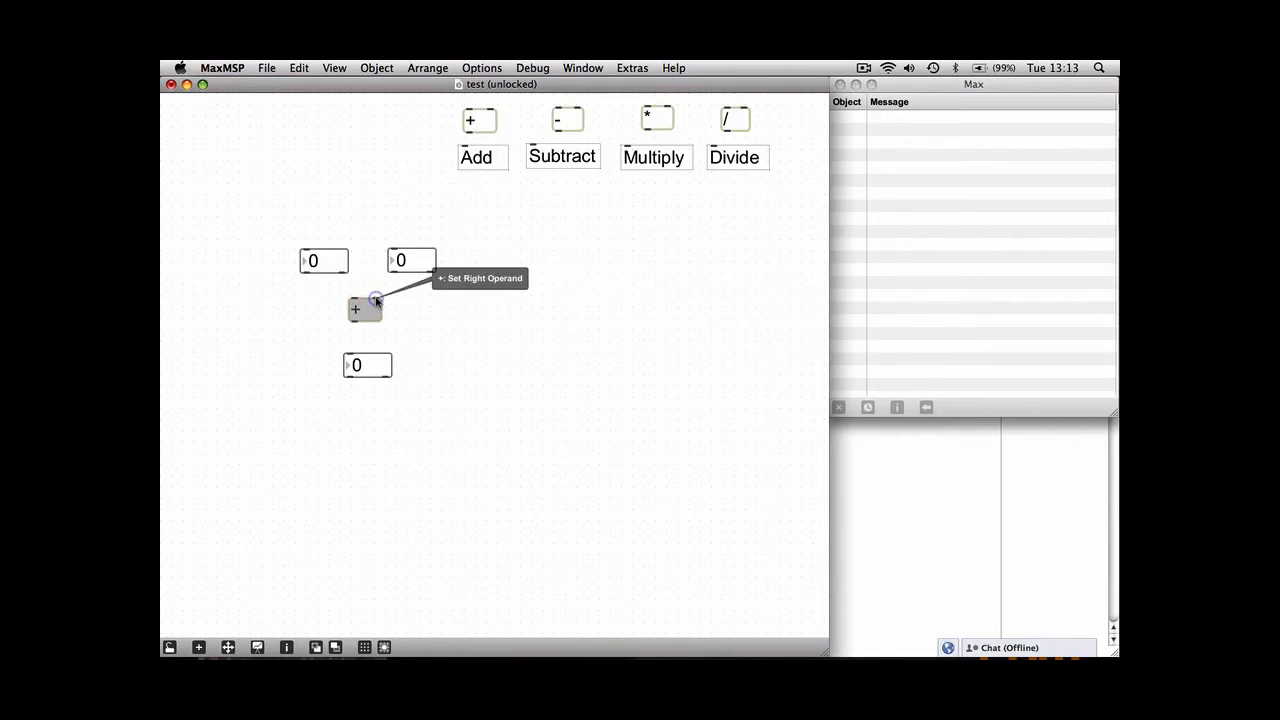
pyautogui.moveTo(355, 322)
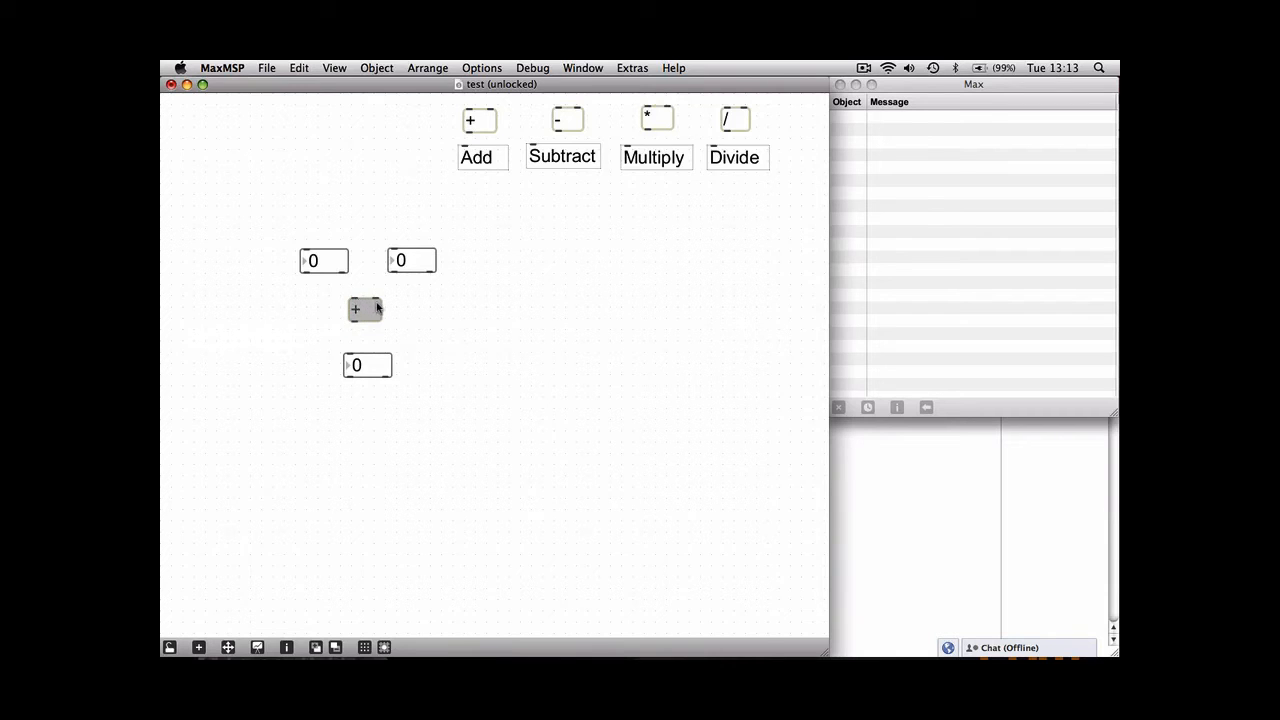
pyautogui.moveTo(398, 268)
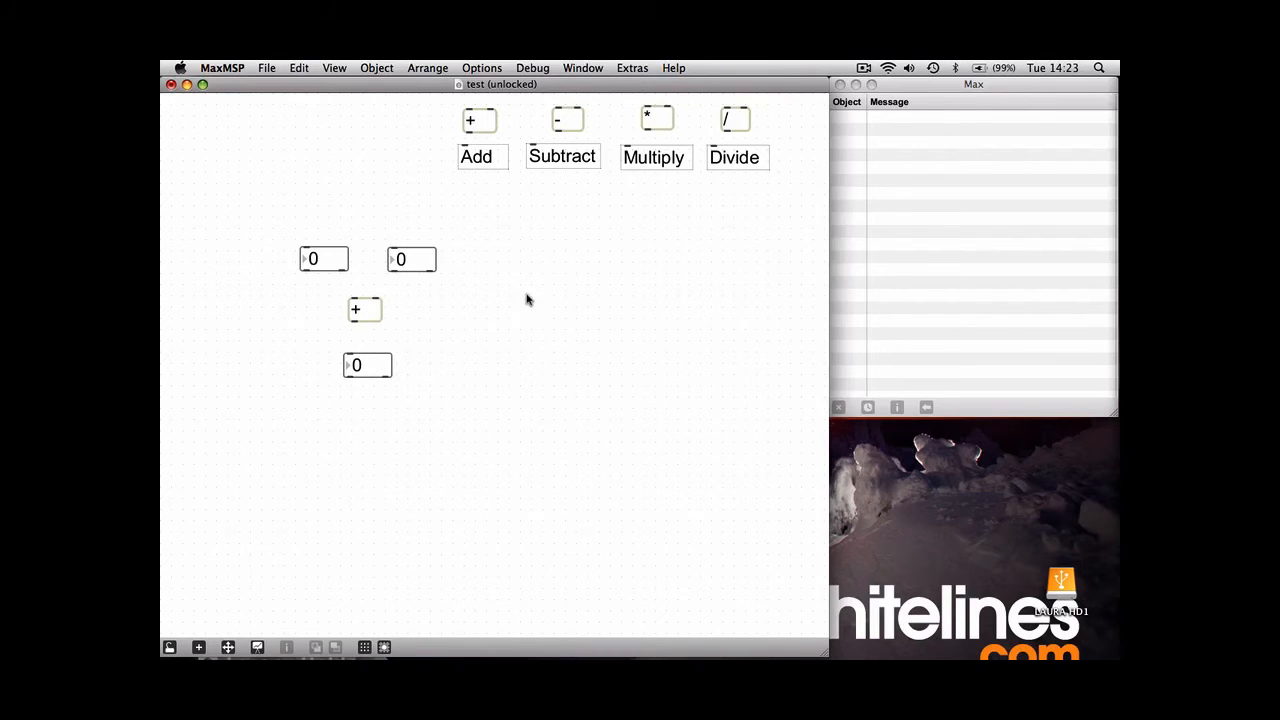
pyautogui.moveTo(307, 270)
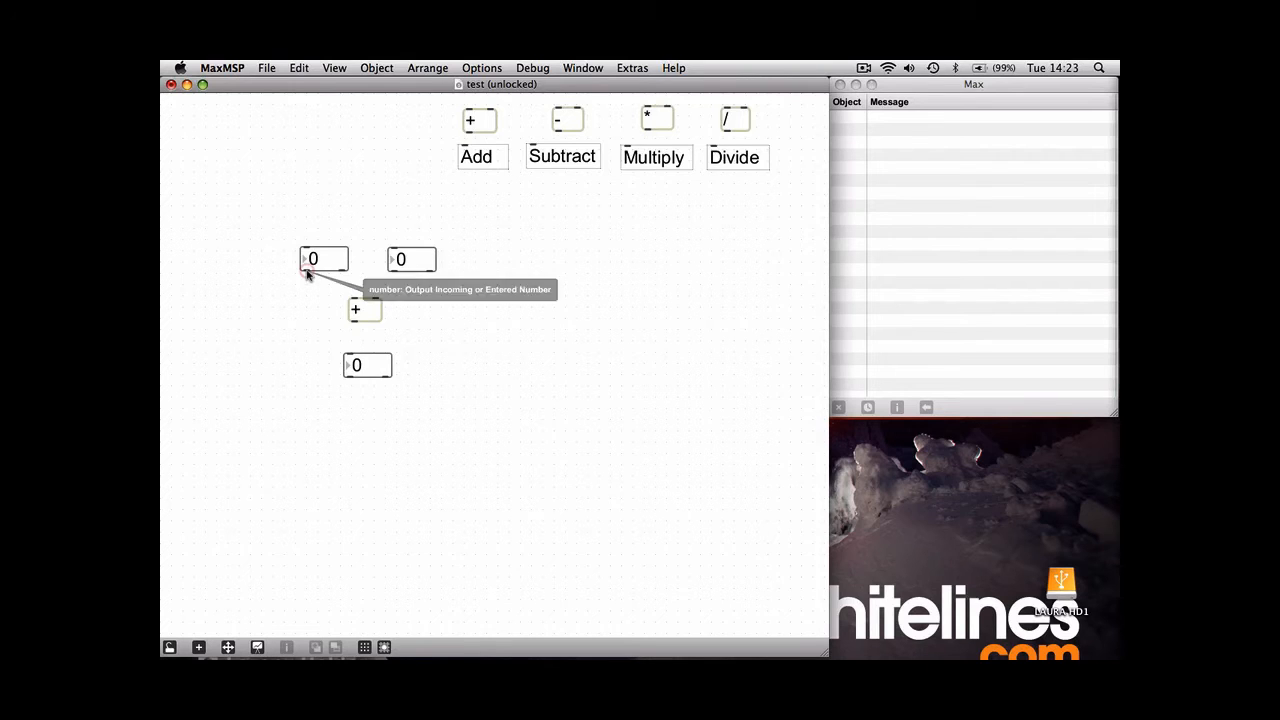
pyautogui.moveTo(355, 302)
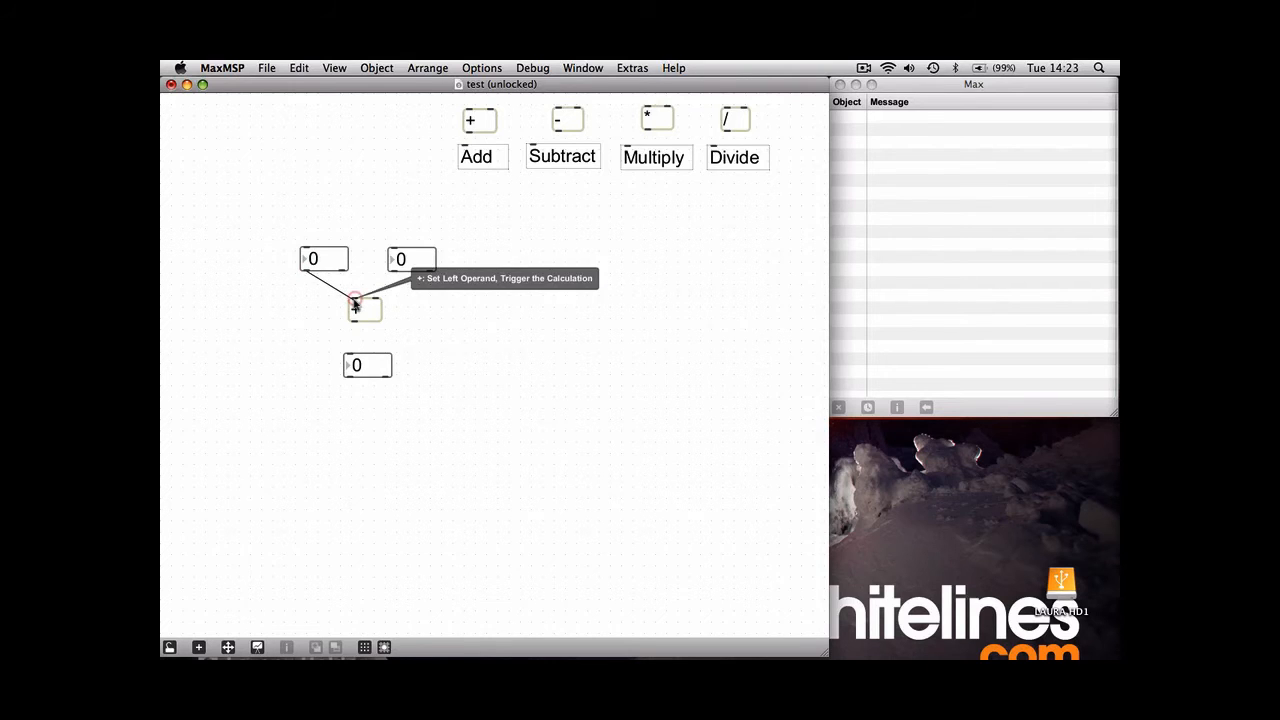
pyautogui.moveTo(387, 291)
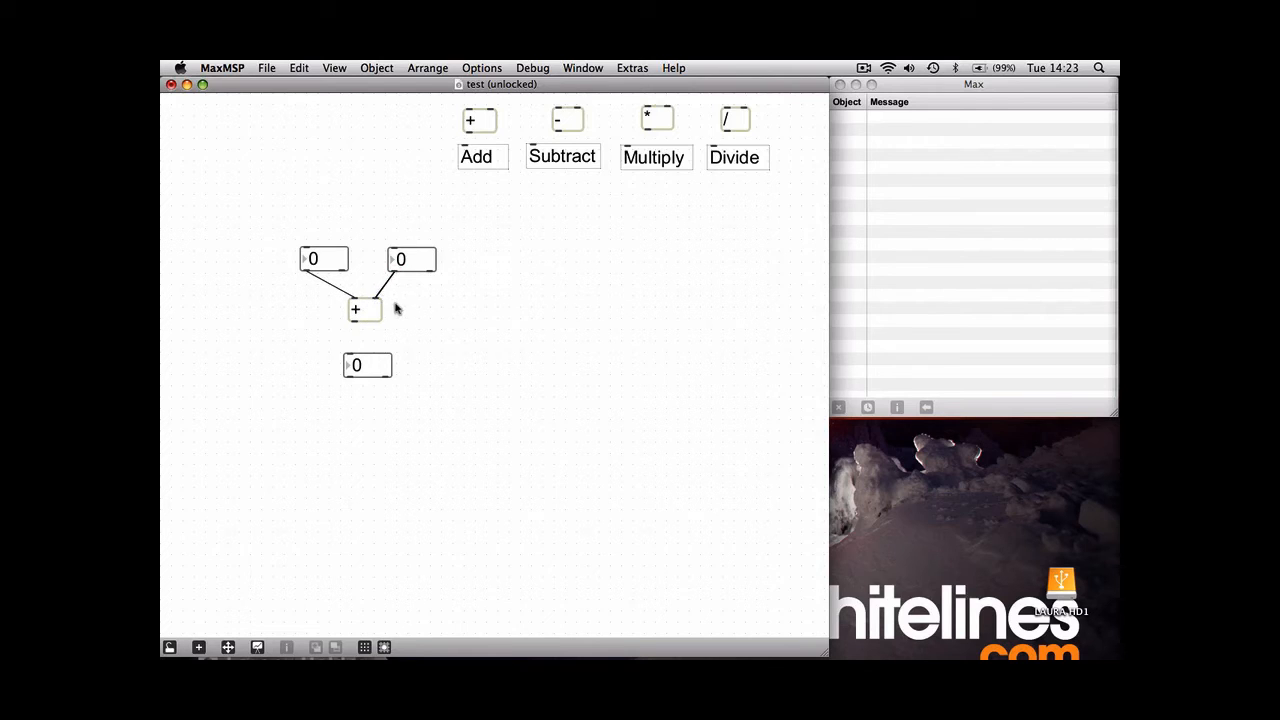
pyautogui.moveTo(405, 263)
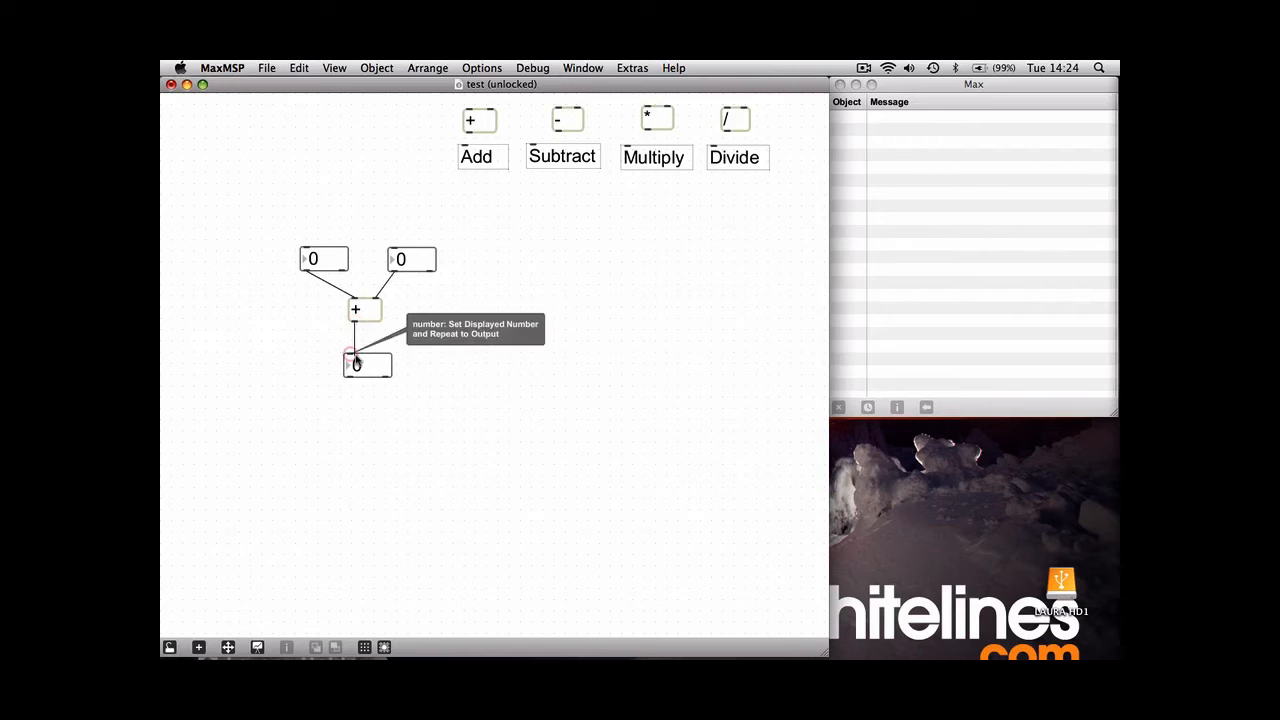
pyautogui.moveTo(365, 378)
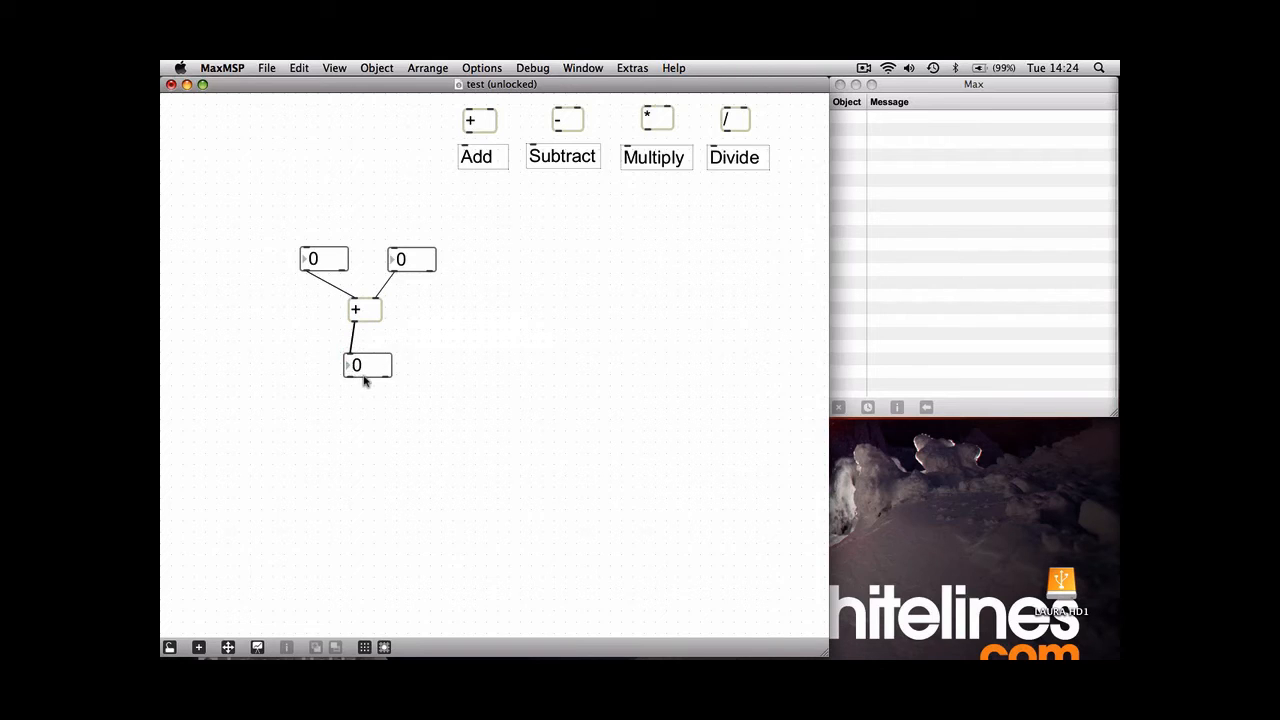
pyautogui.moveTo(280, 185)
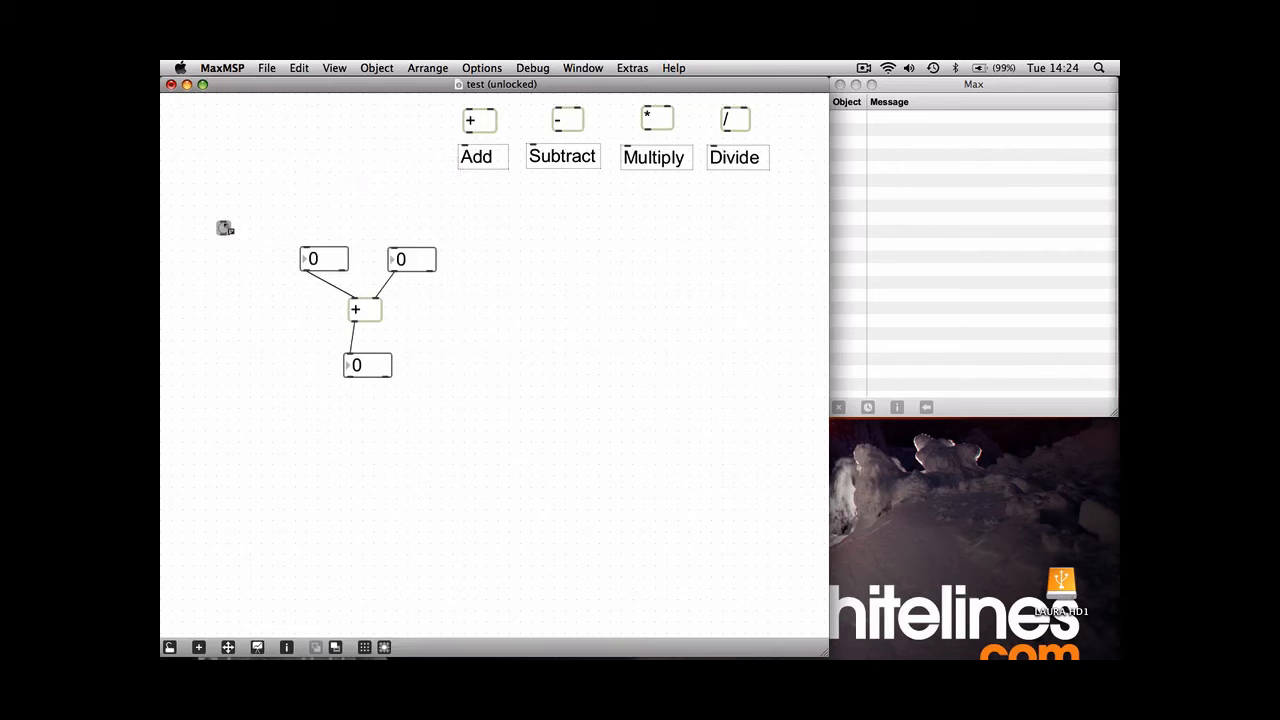
pyautogui.moveTo(323, 258); pyautogui.dragTo(262, 260)
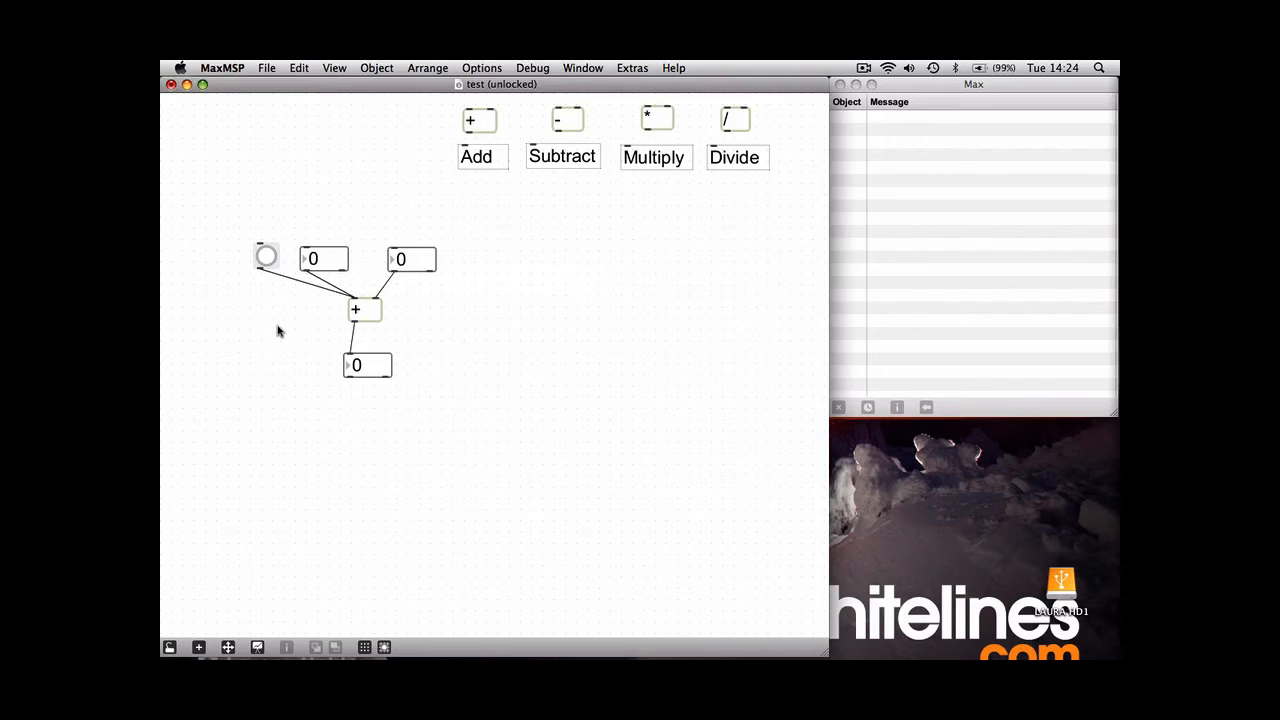
pyautogui.moveTo(330, 243)
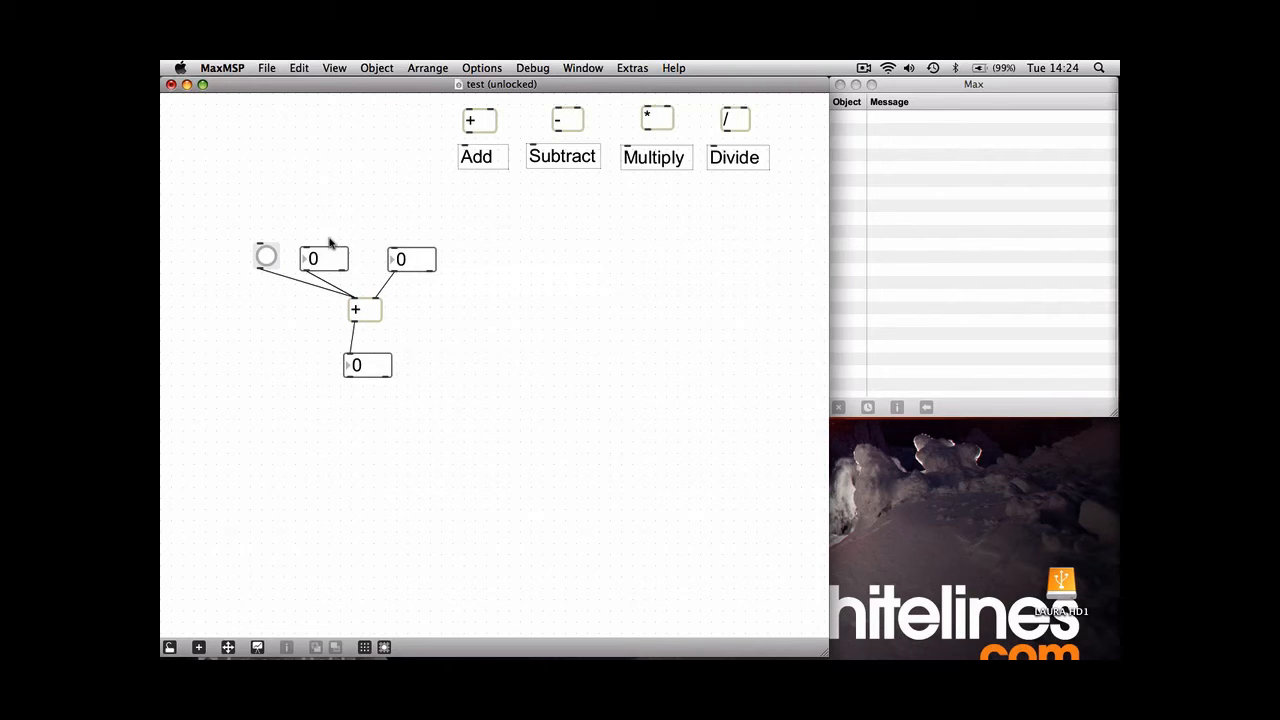
pyautogui.moveTo(380, 372)
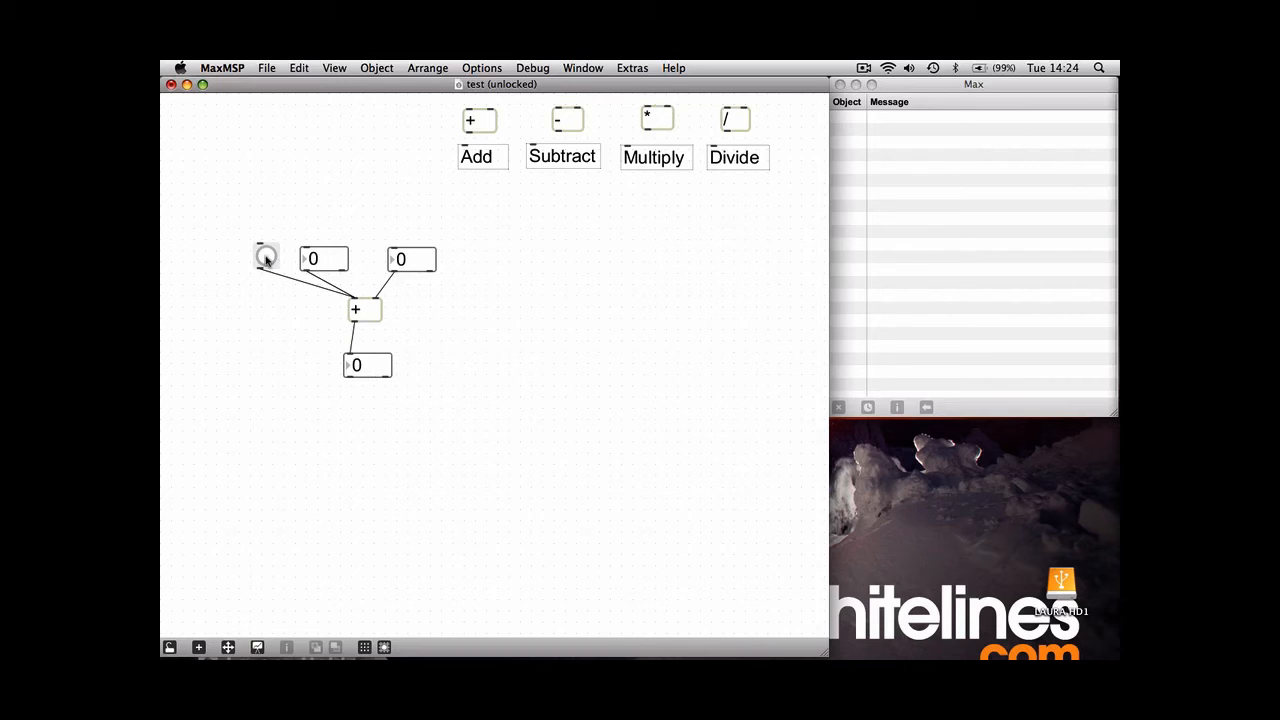
pyautogui.moveTo(328, 255)
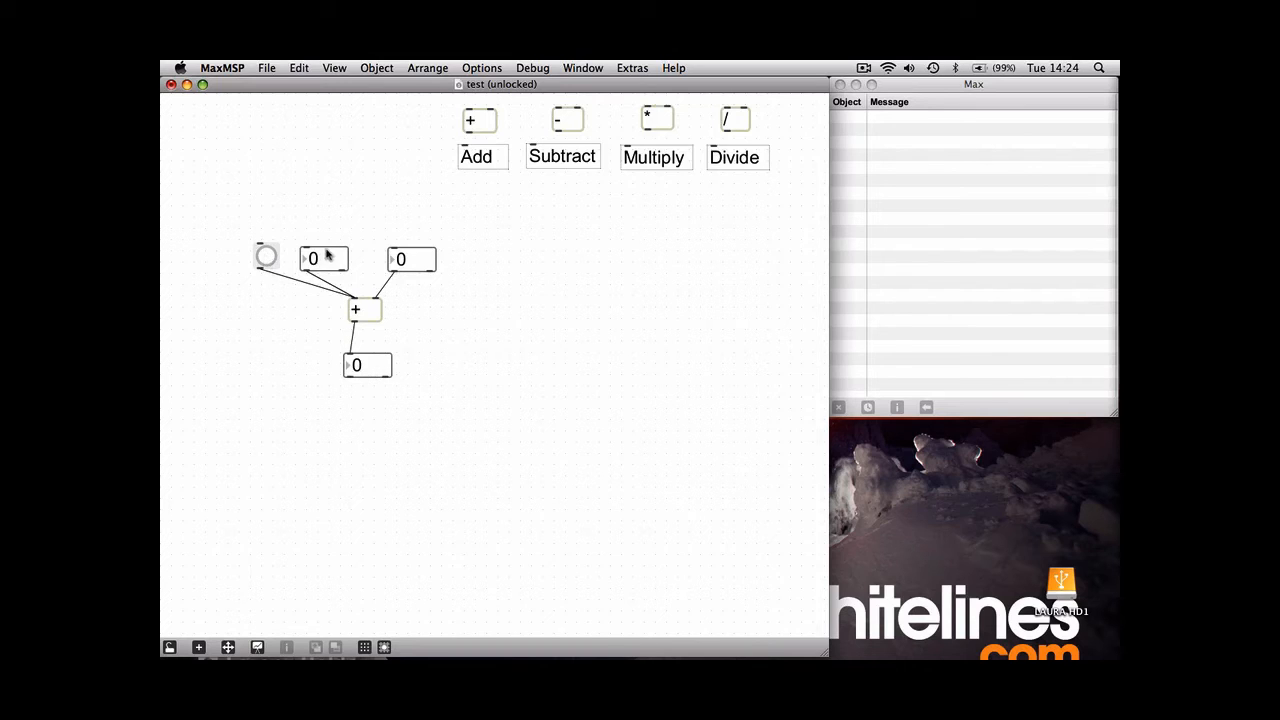
pyautogui.moveTo(364, 236)
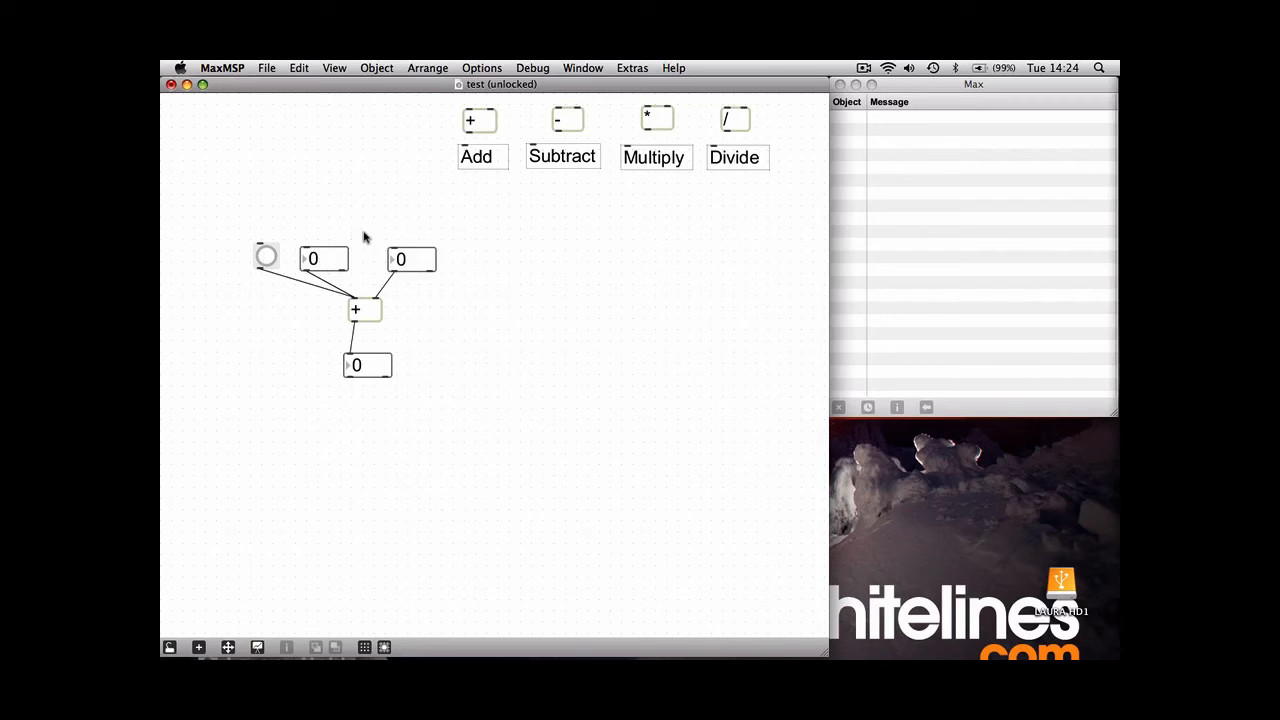
pyautogui.moveTo(331, 197)
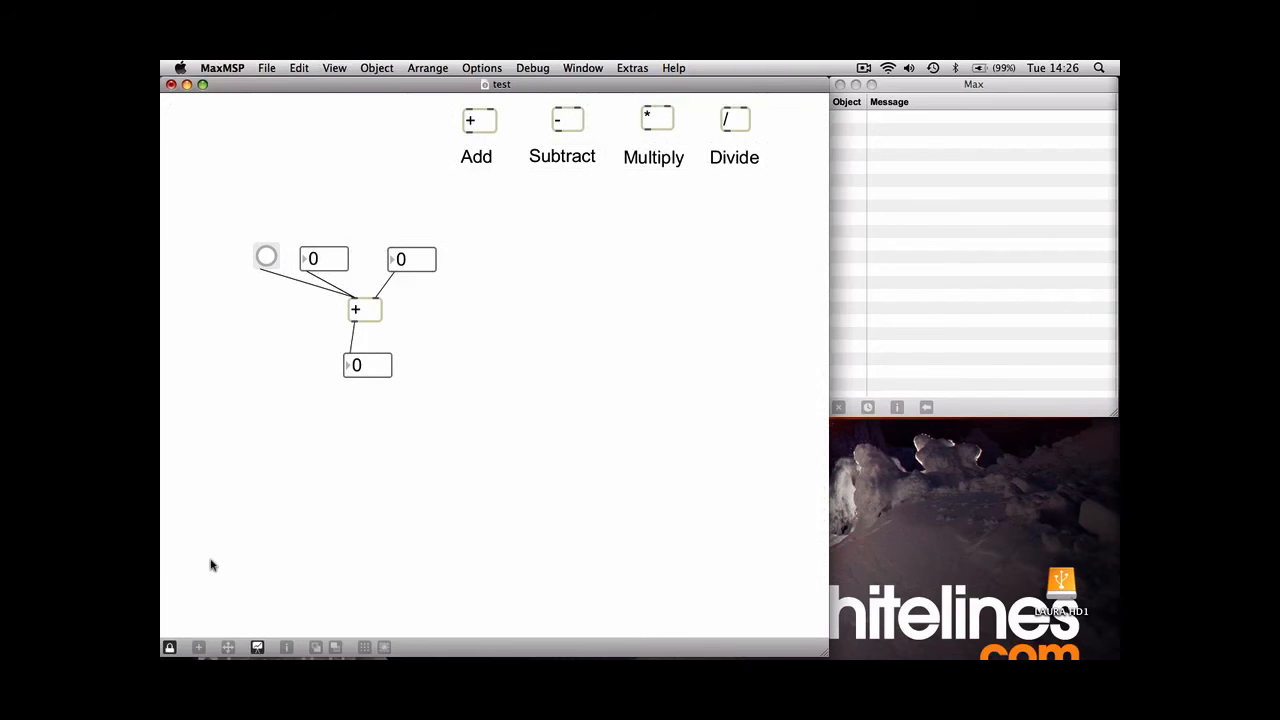
pyautogui.moveTo(359, 217)
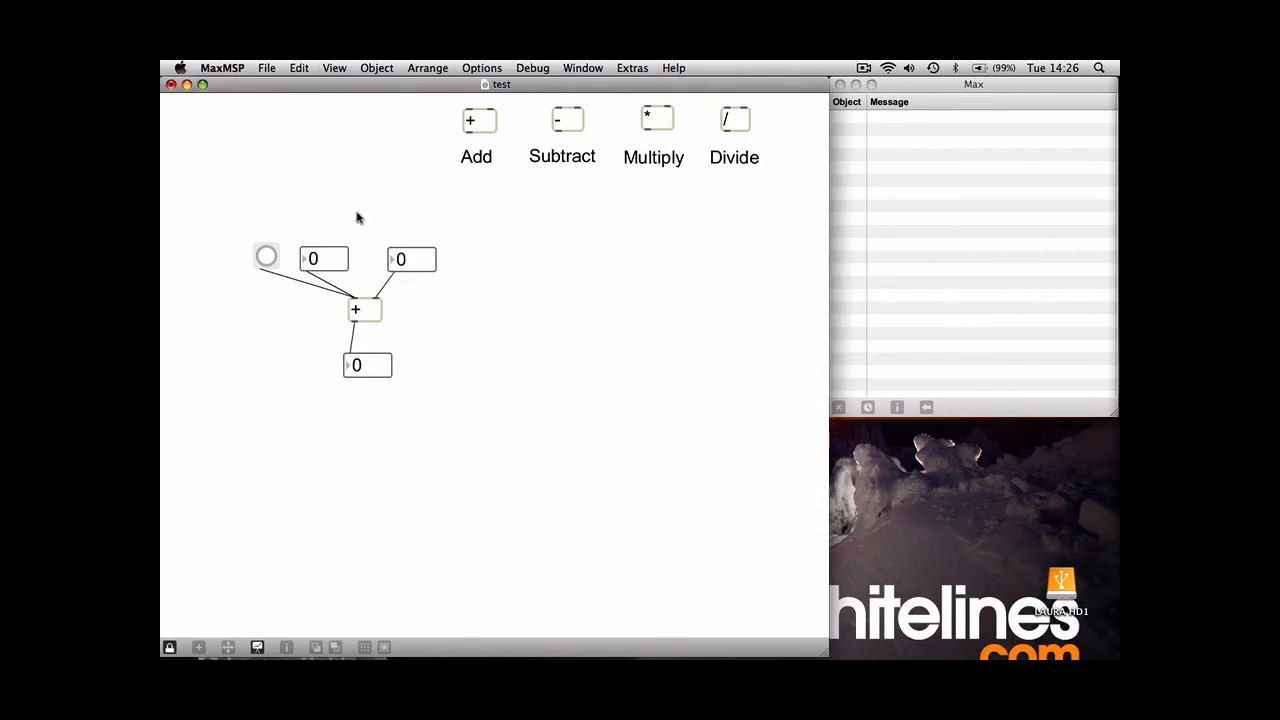
pyautogui.moveTo(315, 260)
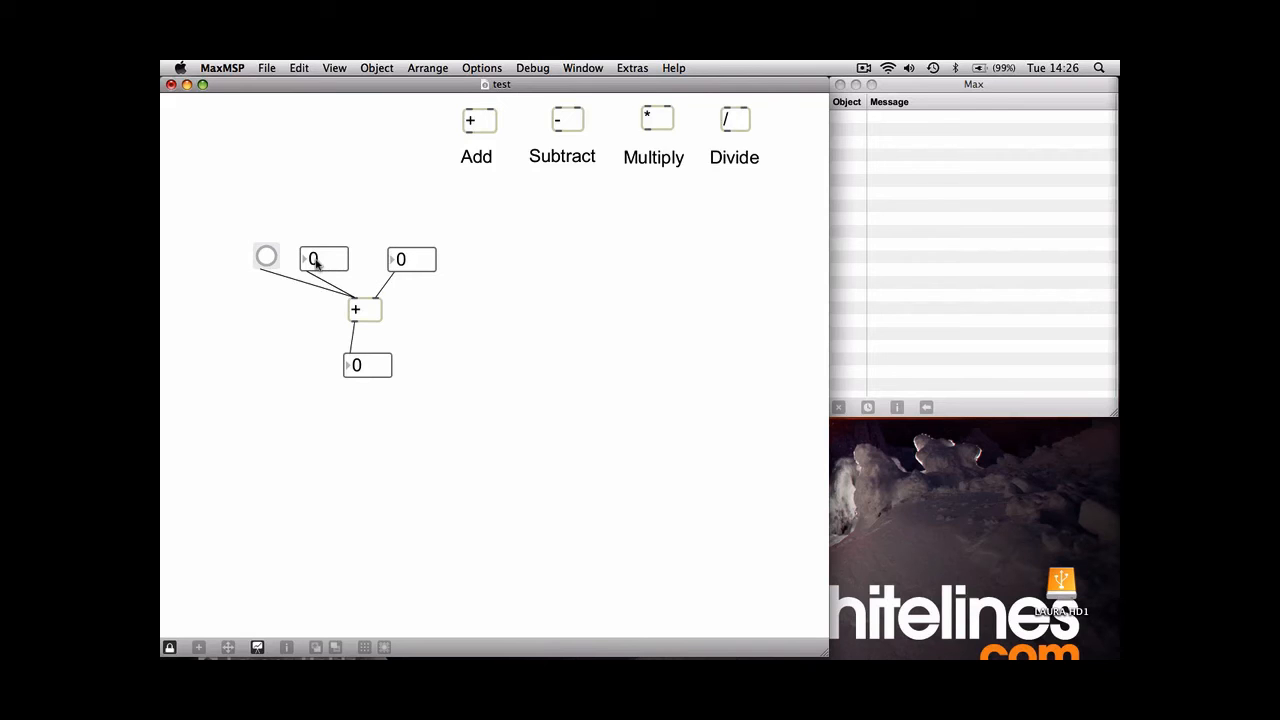
# Step: Enter 10 into the calculator's number box
pyautogui.write('10')
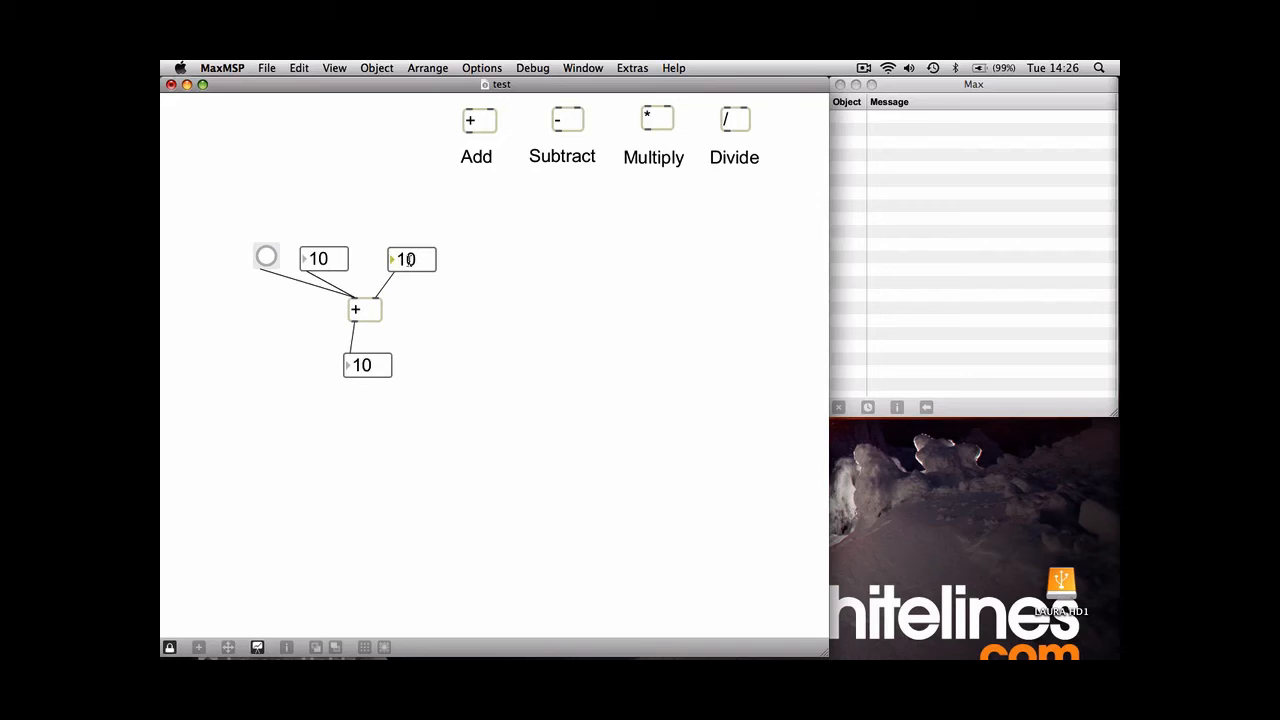
pyautogui.moveTo(335, 358)
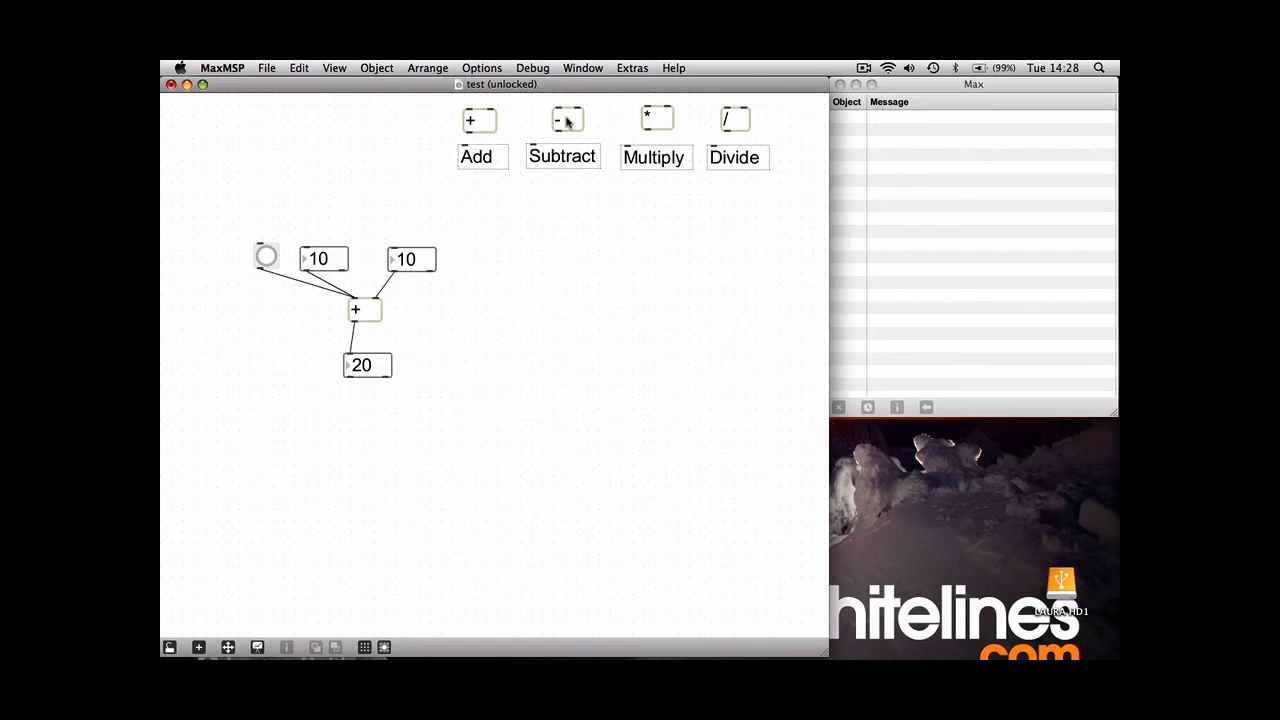
pyautogui.moveTo(308, 270)
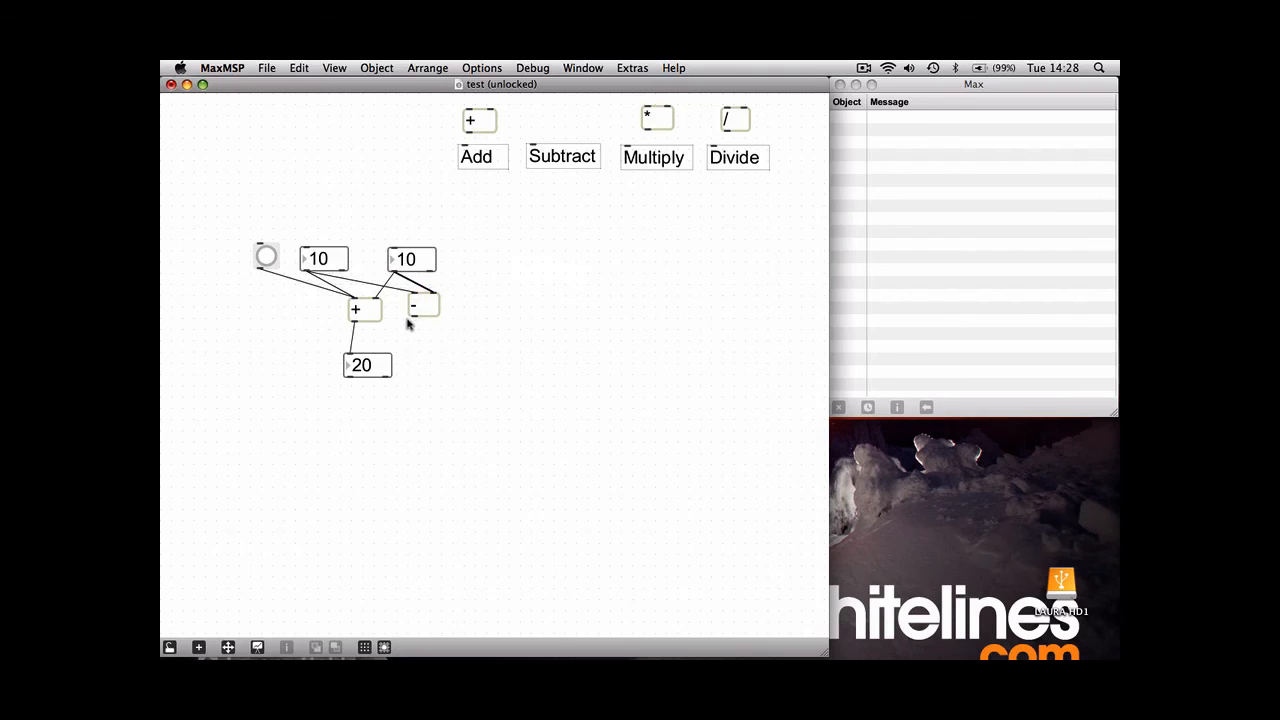
# Step: Finish wiring the '-' object in place of '+' and lock the patch
pyautogui.click(365, 308)
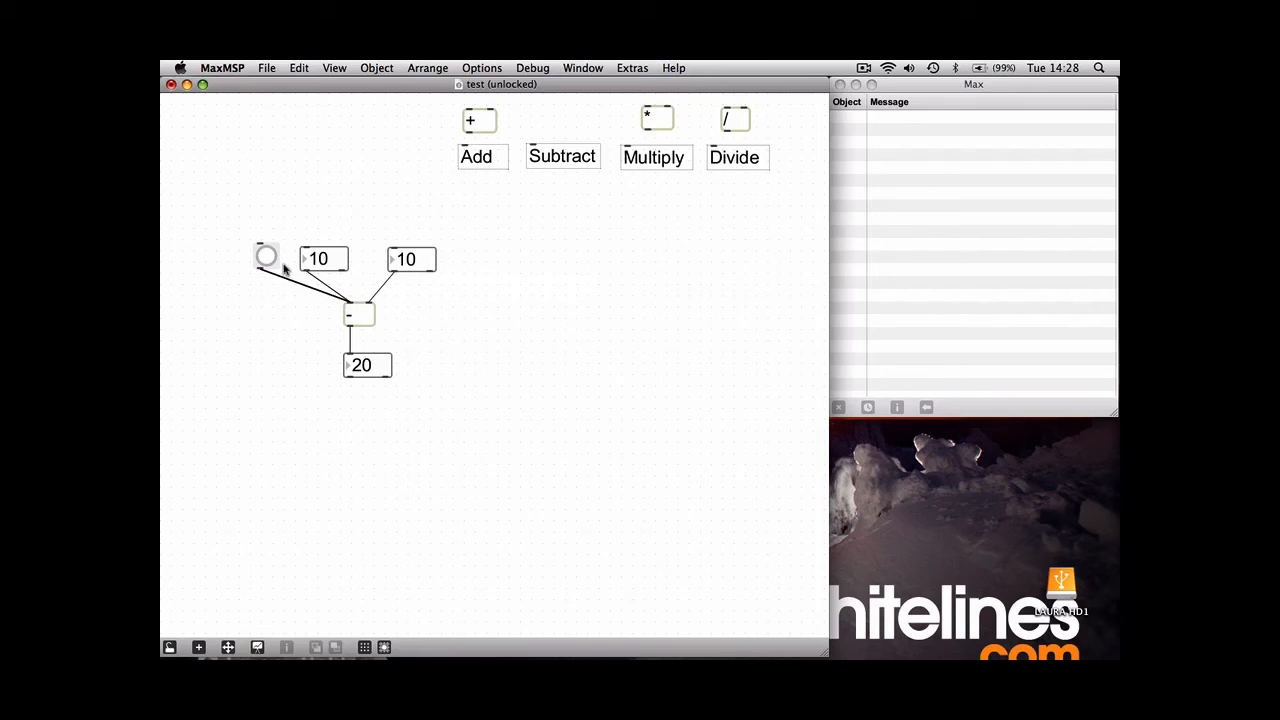
pyautogui.click(169, 647)
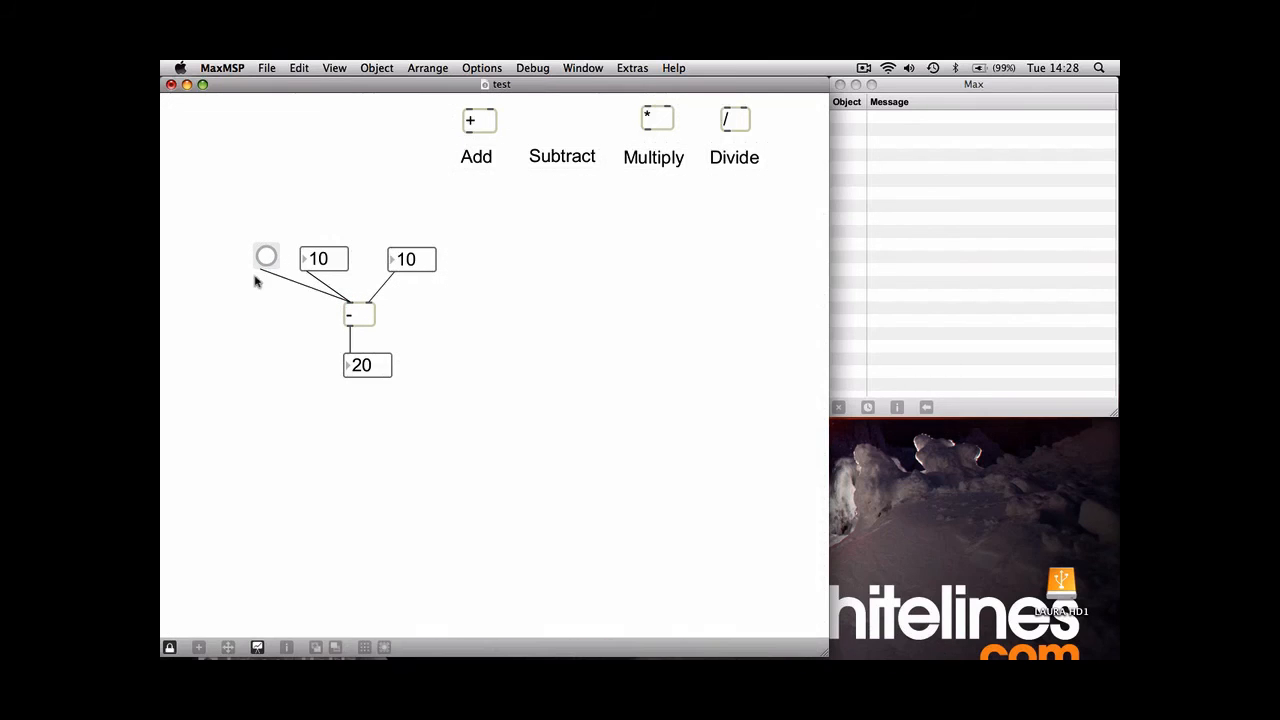
# Step: Select the left number box to enter 15
pyautogui.click(322, 259)
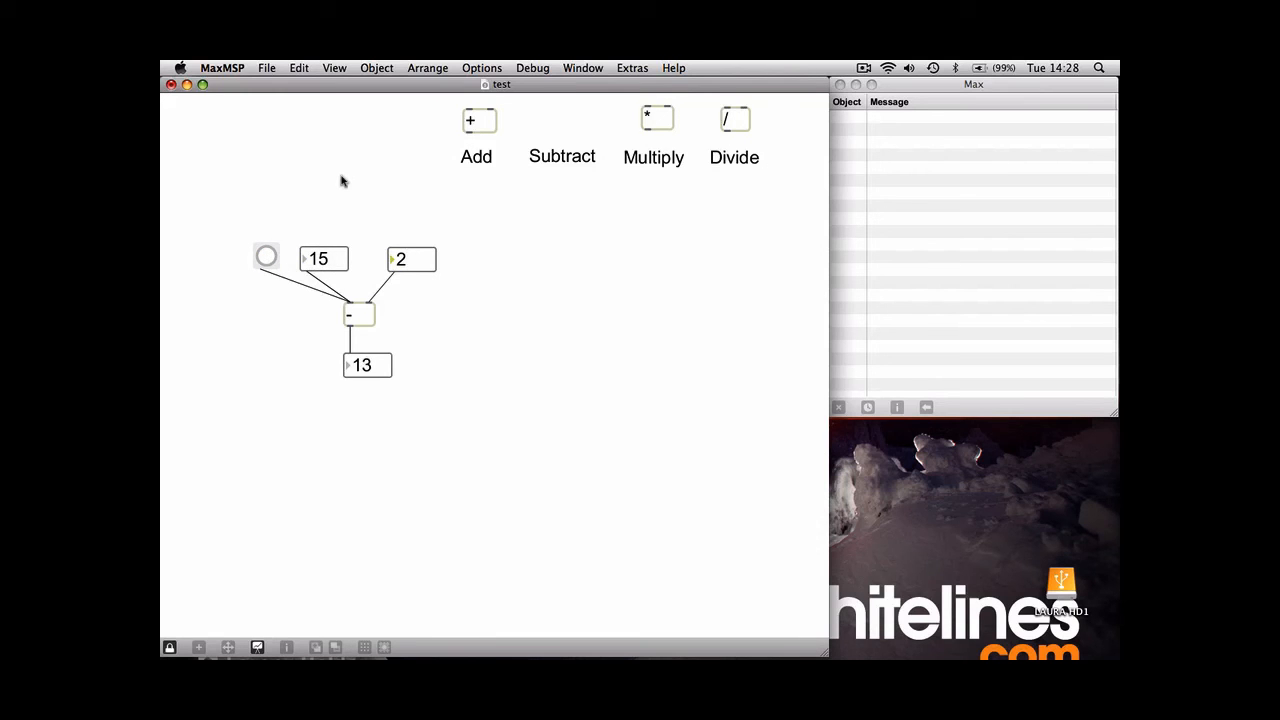
pyautogui.moveTo(335, 231)
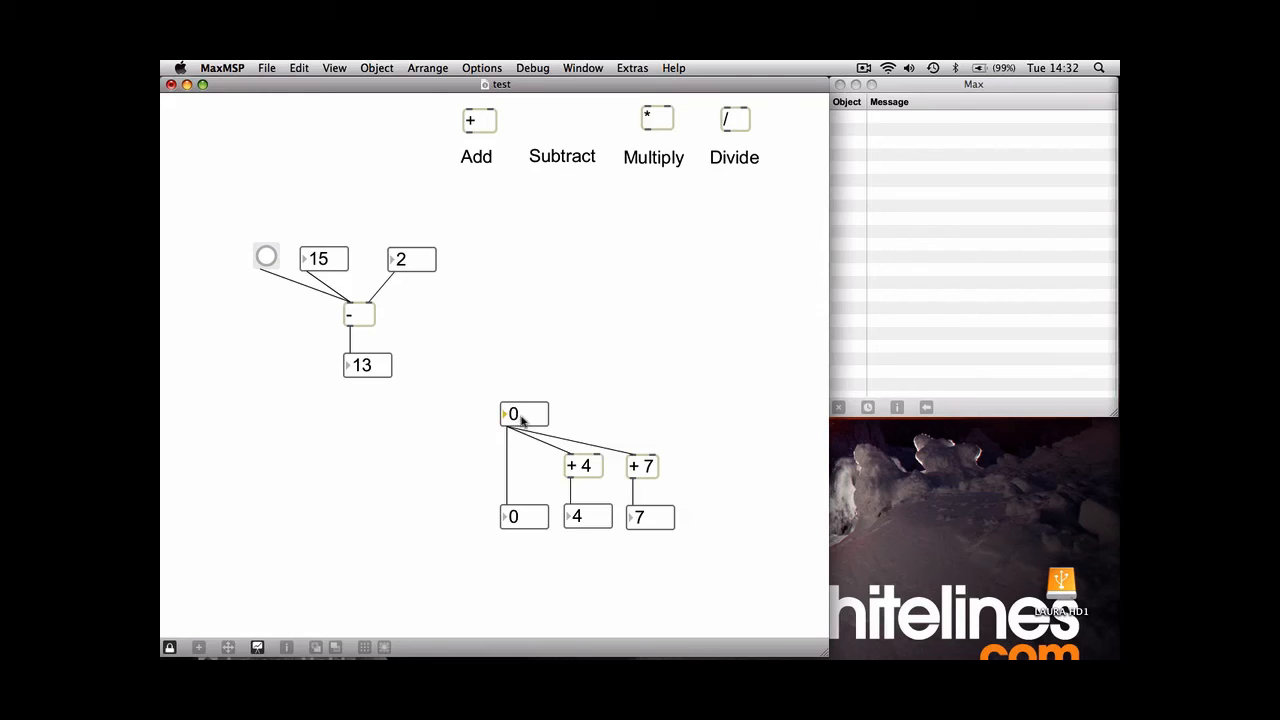
pyautogui.moveTo(645, 466)
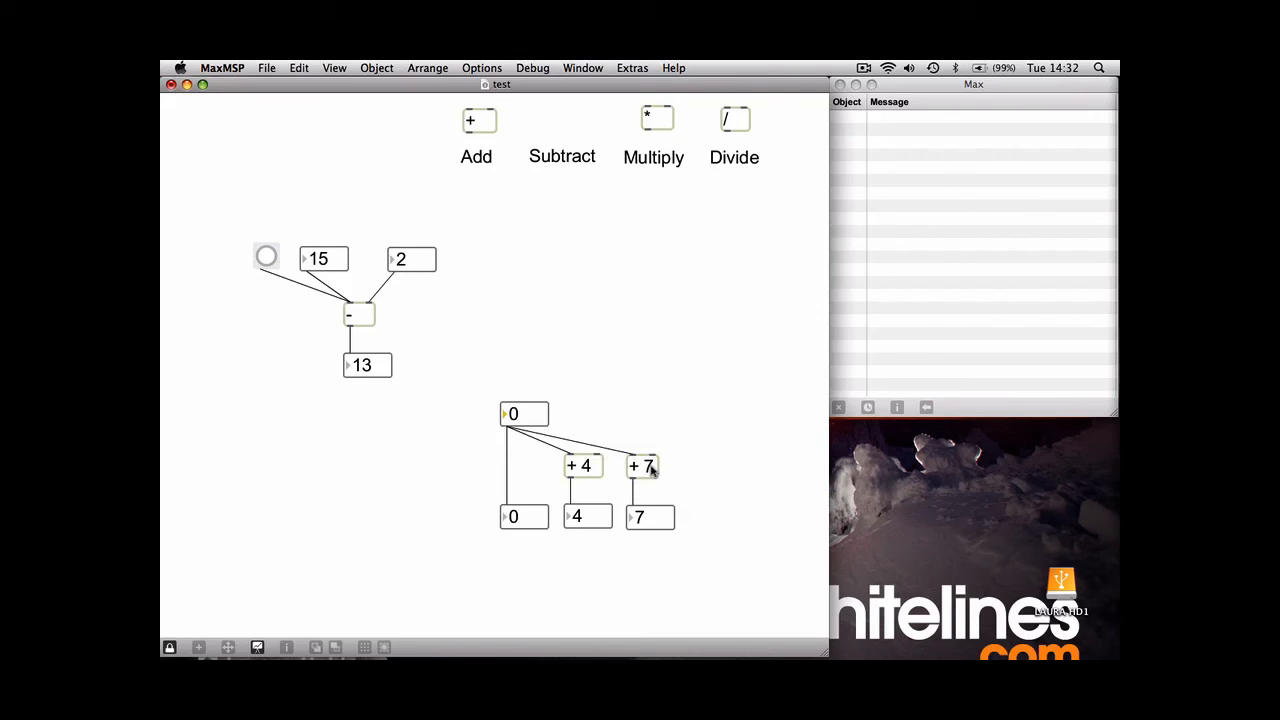
pyautogui.moveTo(645, 525)
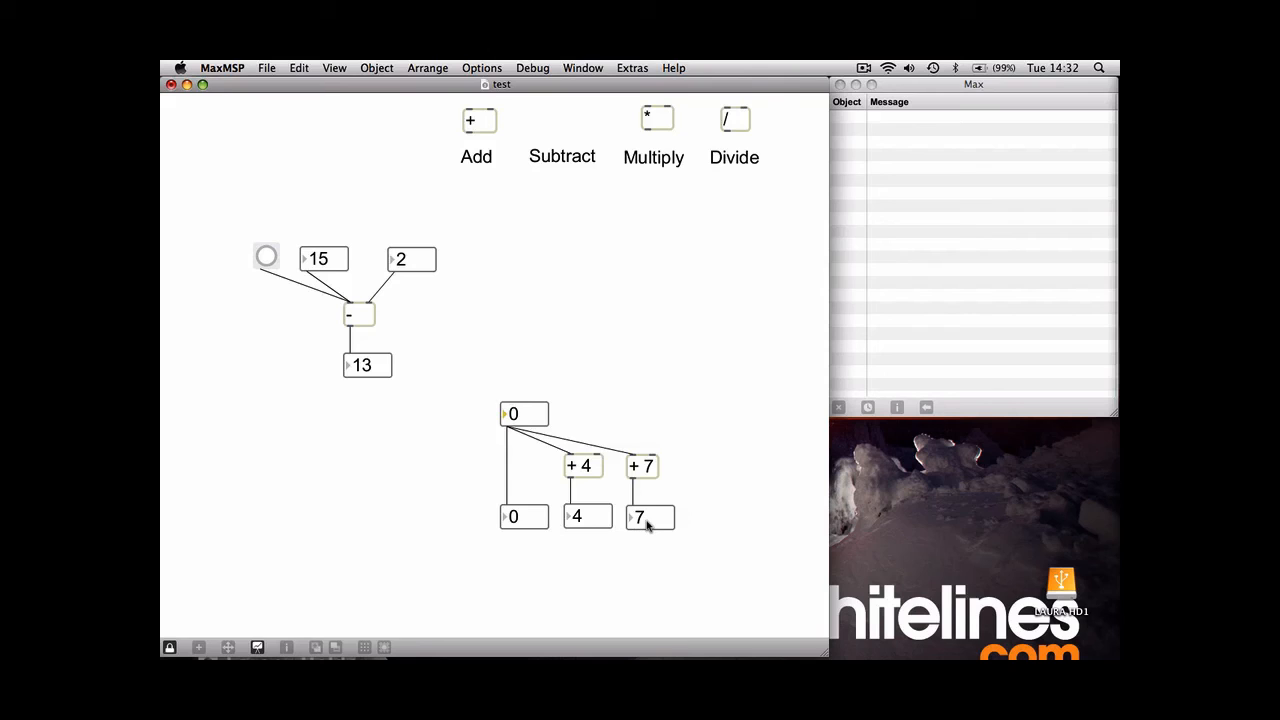
pyautogui.moveTo(642, 522)
pyautogui.write('60')
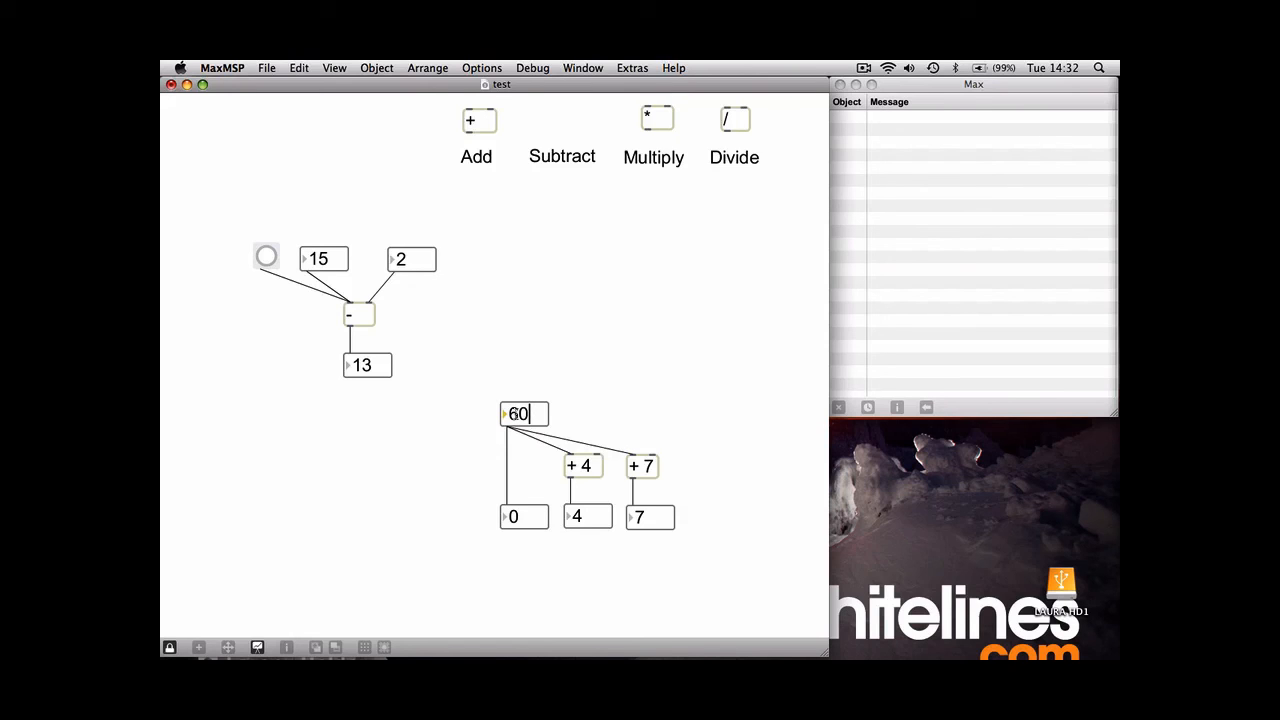
# Step: Confirm note 60 in the chord patch's top number box
pyautogui.click(524, 413)
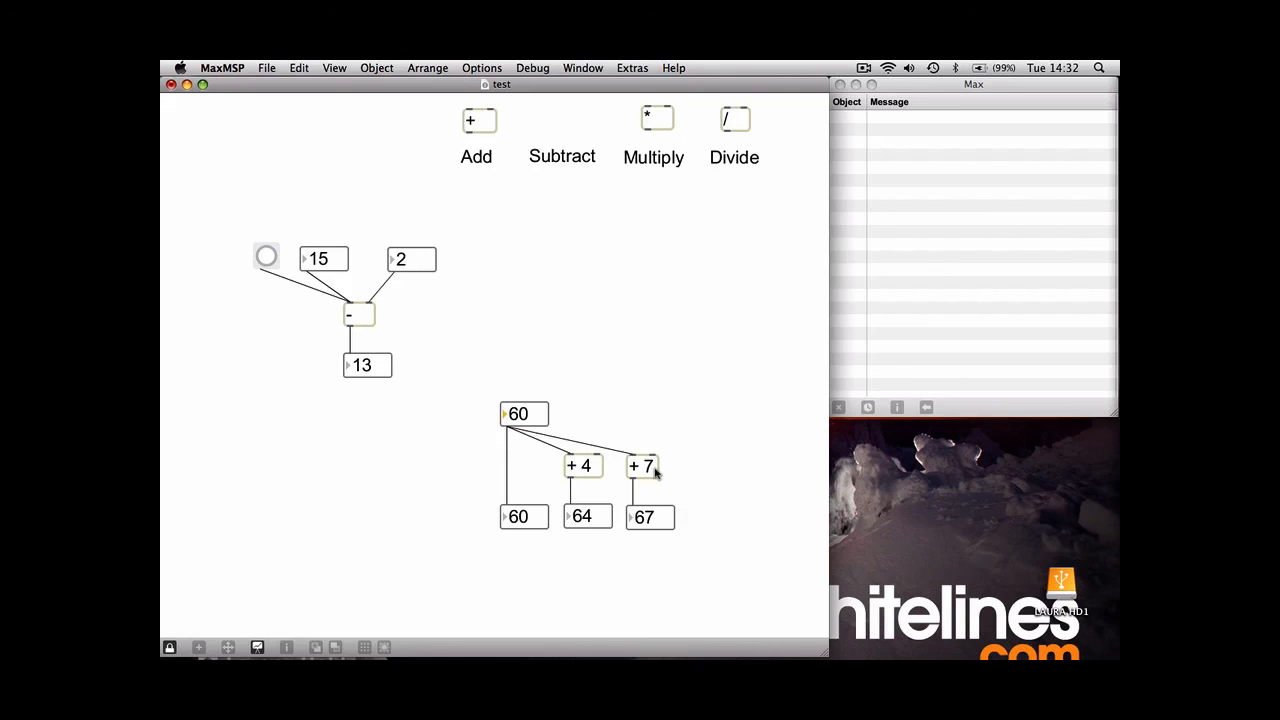
pyautogui.moveTo(575, 483)
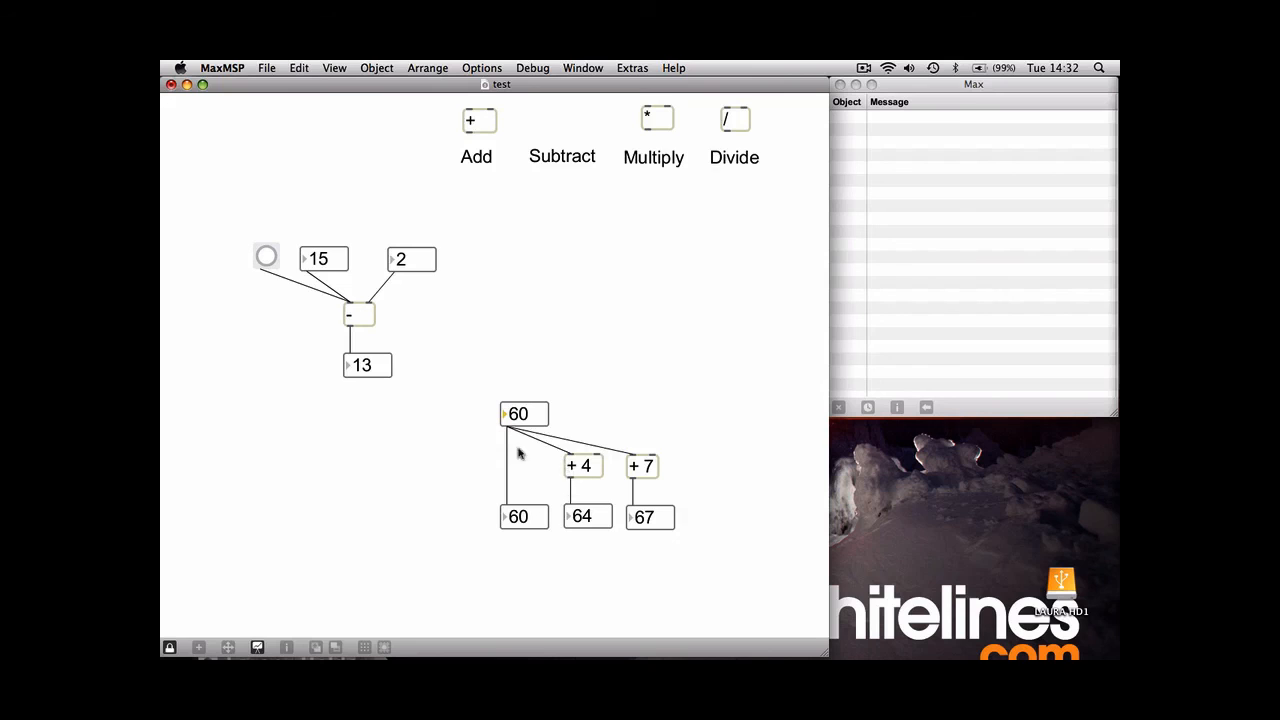
pyautogui.moveTo(535, 414)
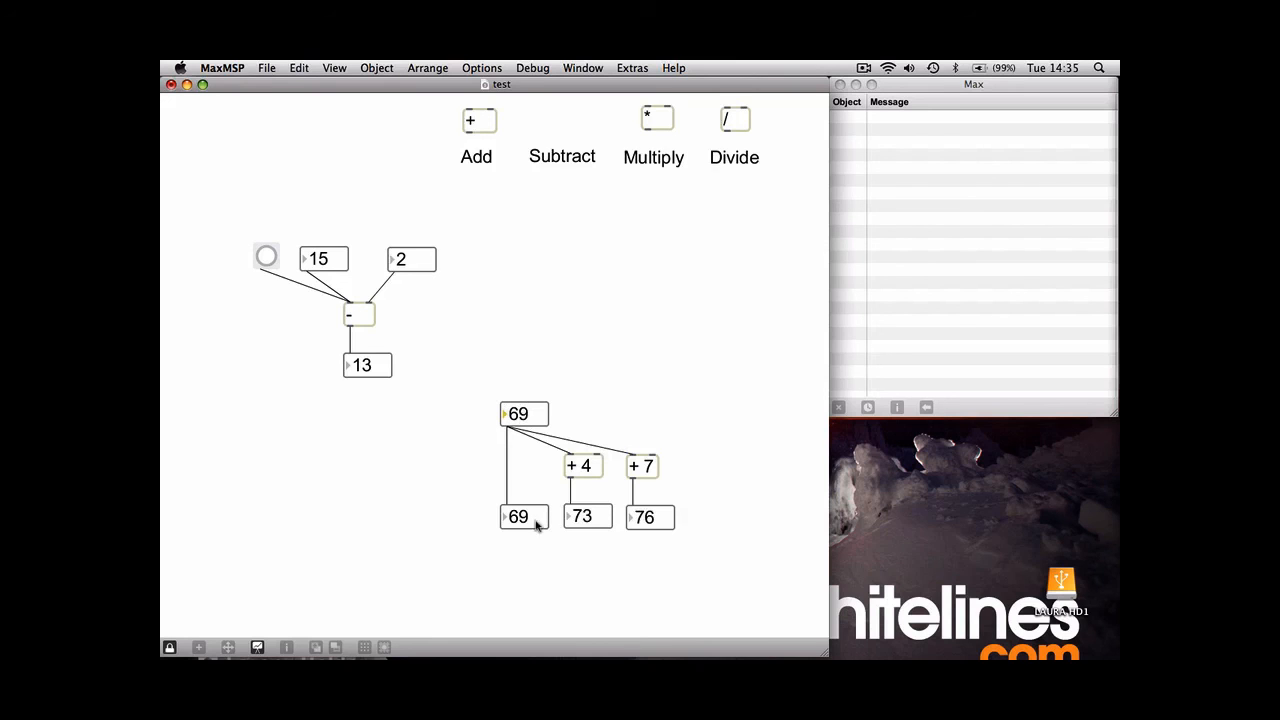
pyautogui.moveTo(646, 537)
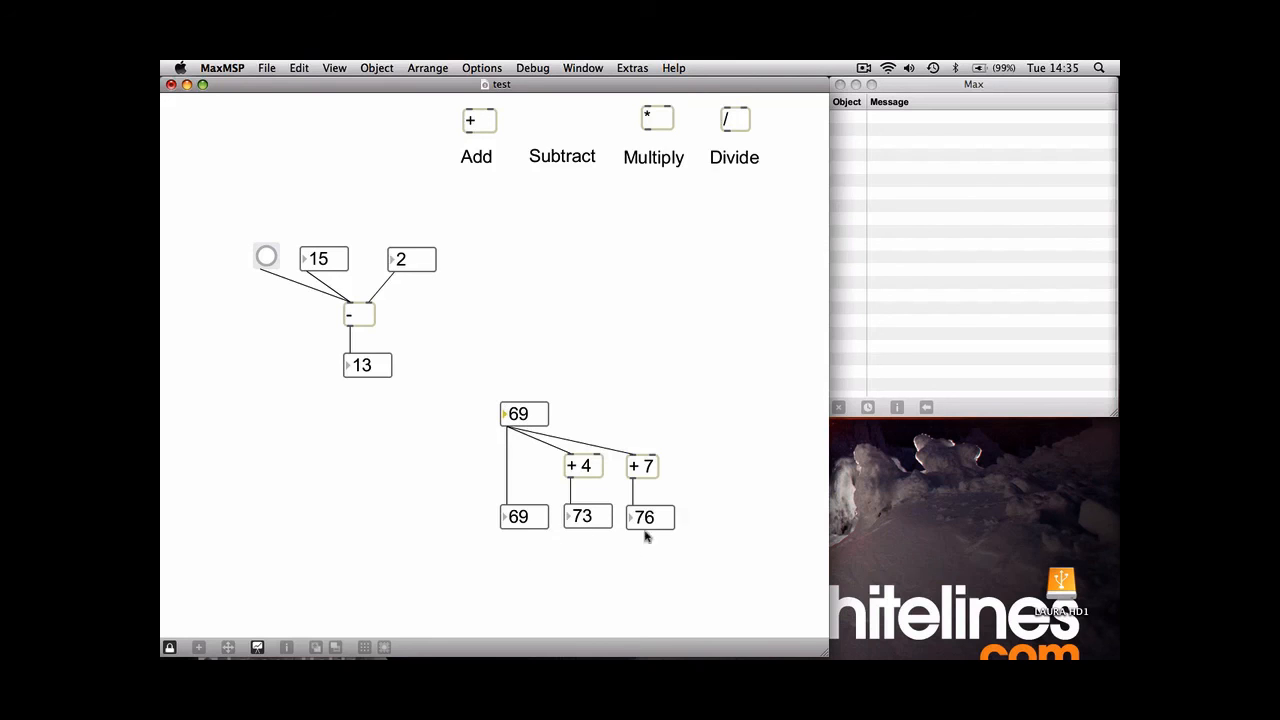
pyautogui.moveTo(533, 392)
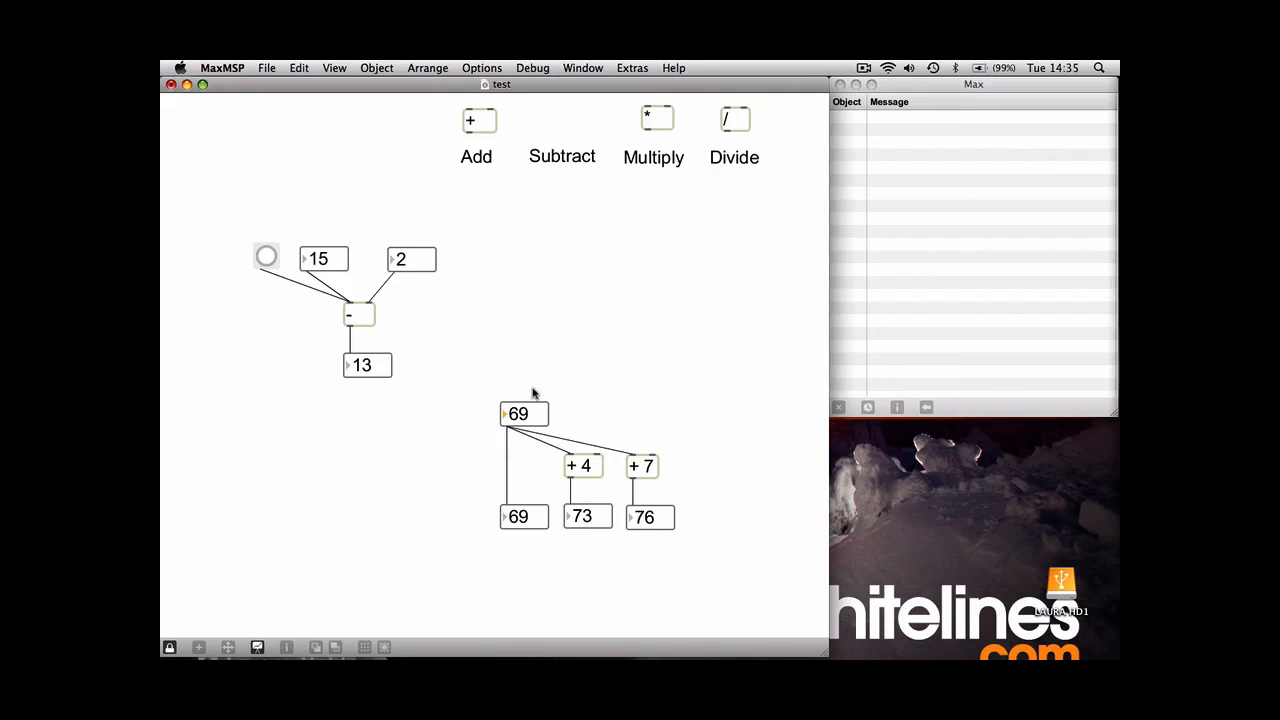
pyautogui.moveTo(497, 391)
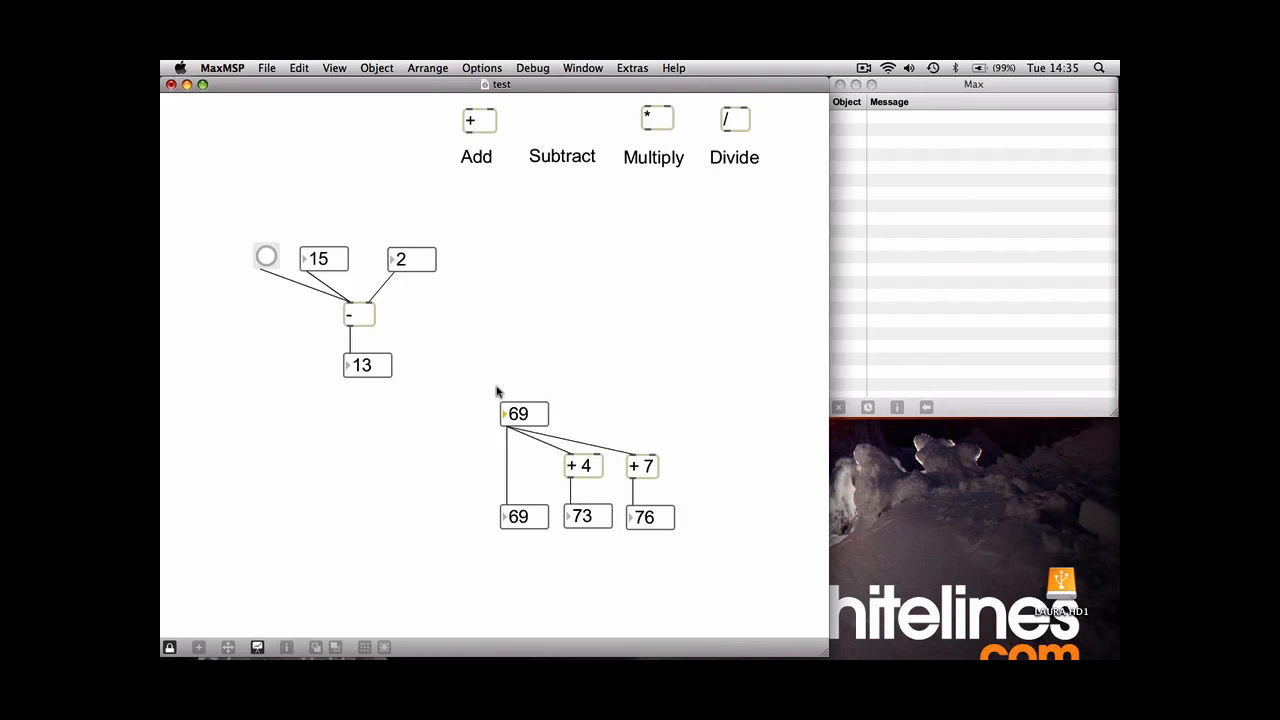
pyautogui.moveTo(669, 543)
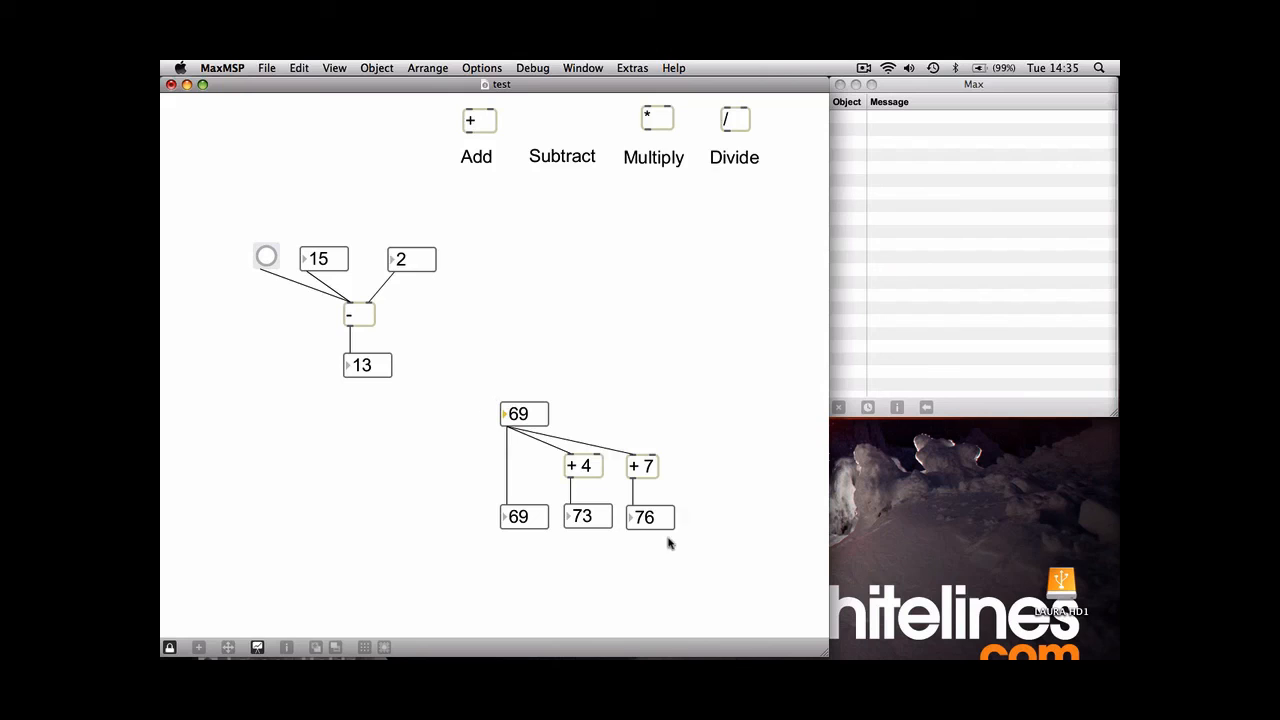
pyautogui.moveTo(678, 514)
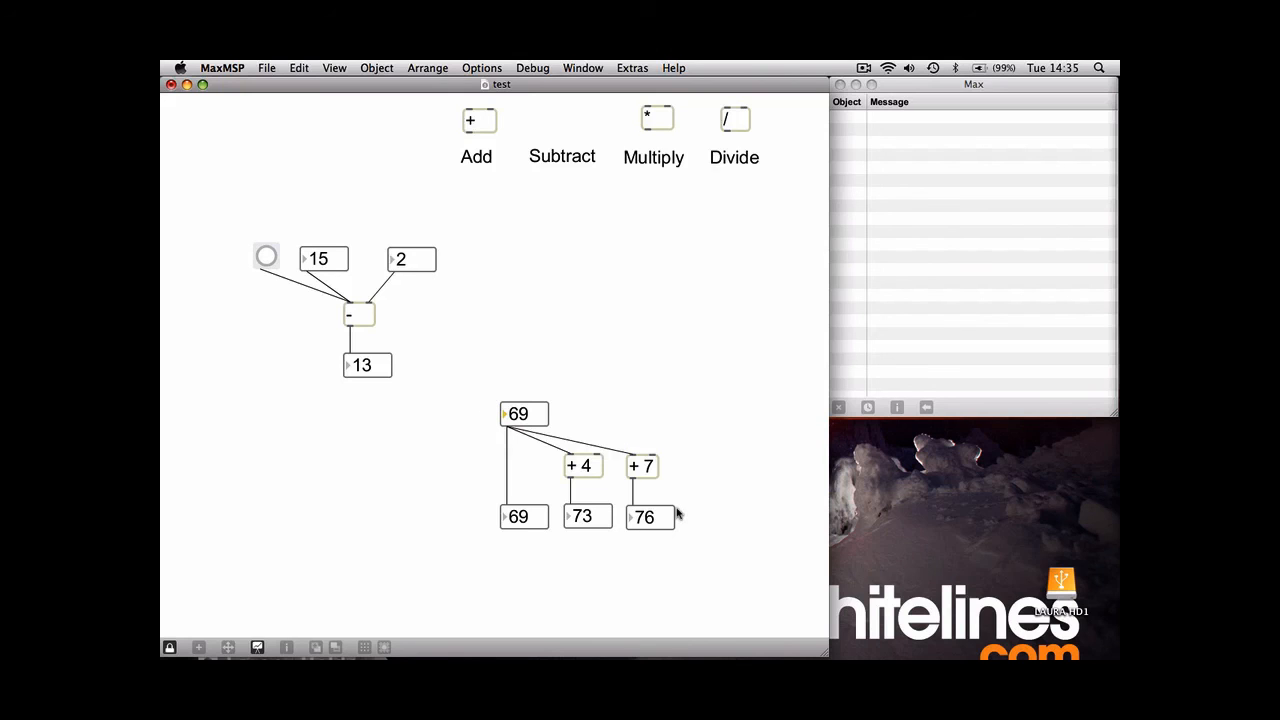